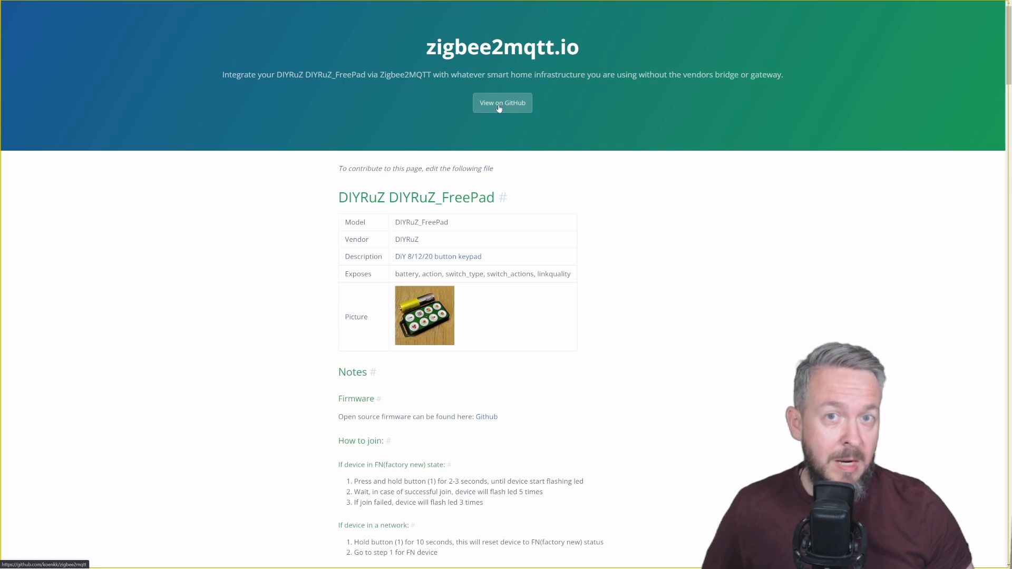
{"action": "mouse_move", "coordinate": [480, 234]}
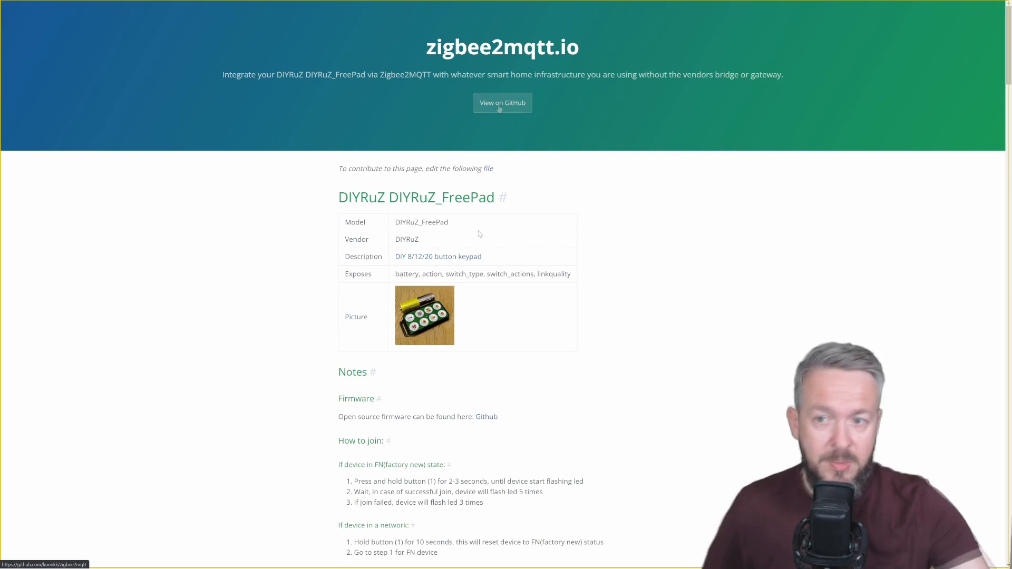
Step: Scroll through the FreePad documentation's joining steps and exposed features
{"action": "scroll", "scroll_direction": "down", "scroll_amount": 3}
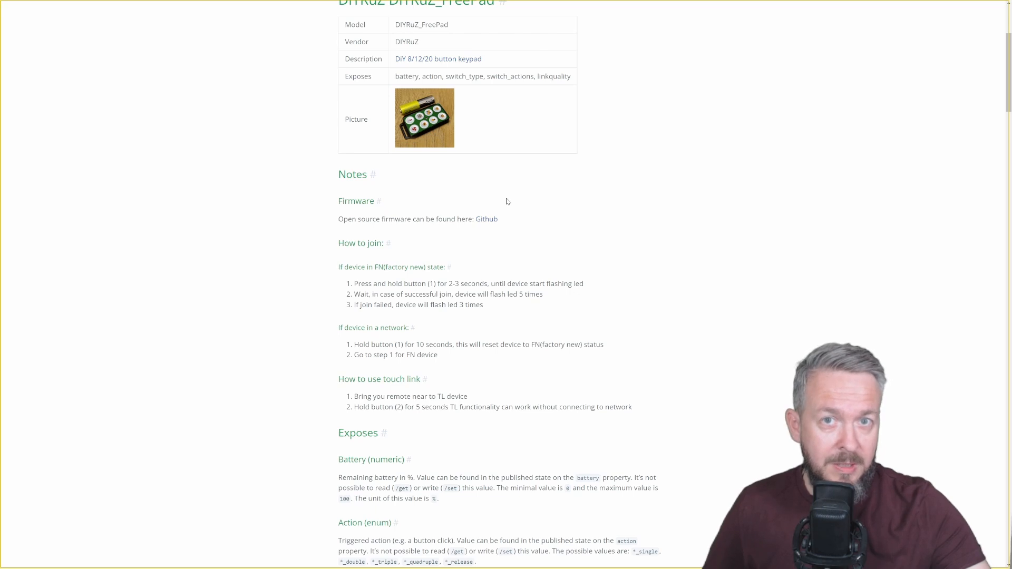
{"action": "scroll", "scroll_direction": "down", "scroll_amount": 3}
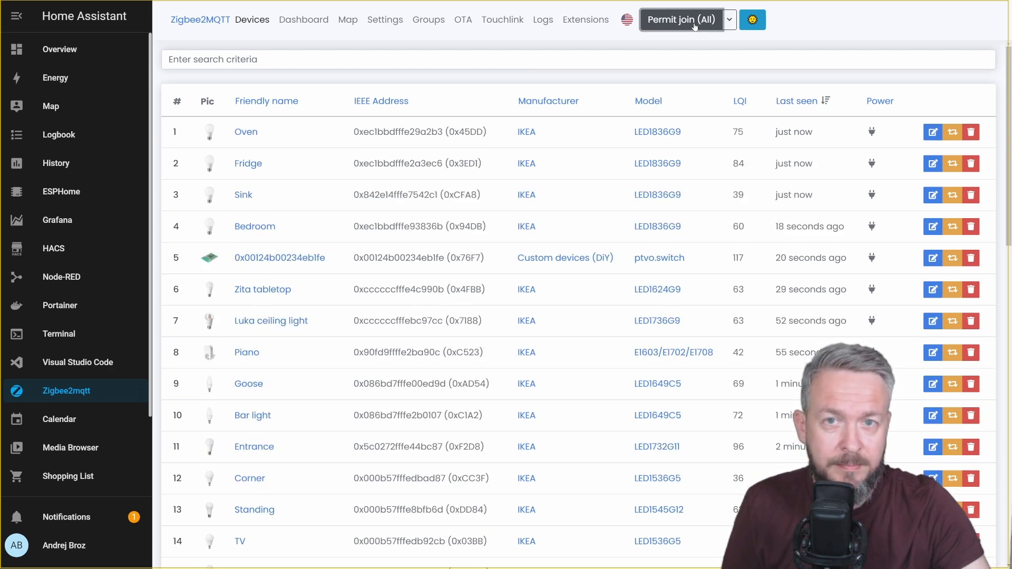
Step: Permit joining, then rename the newly joined DIYRuZ device to 'FreePad' and save
{"action": "left_click", "coordinate": [681, 19]}
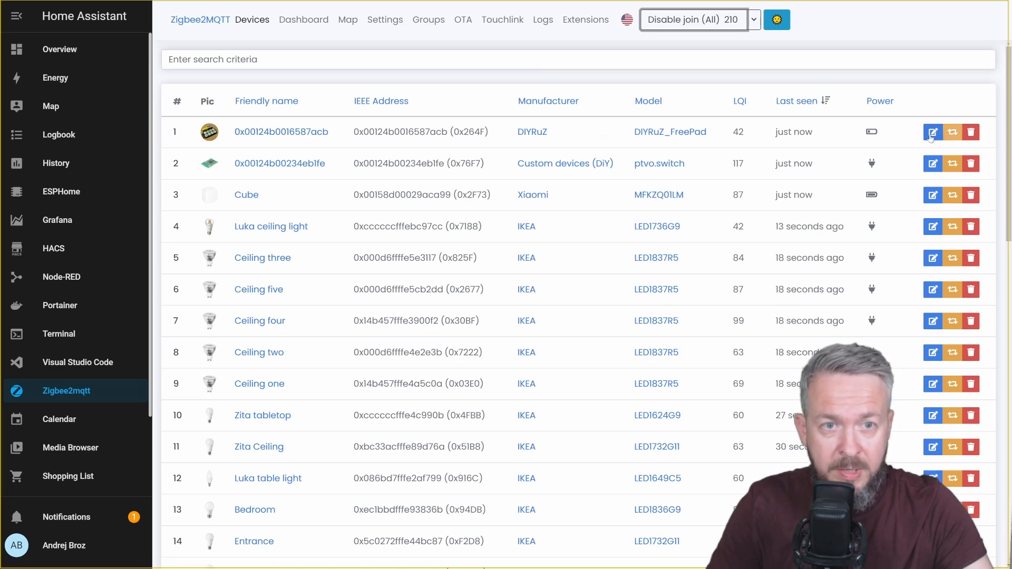
{"action": "left_click", "coordinate": [931, 132]}
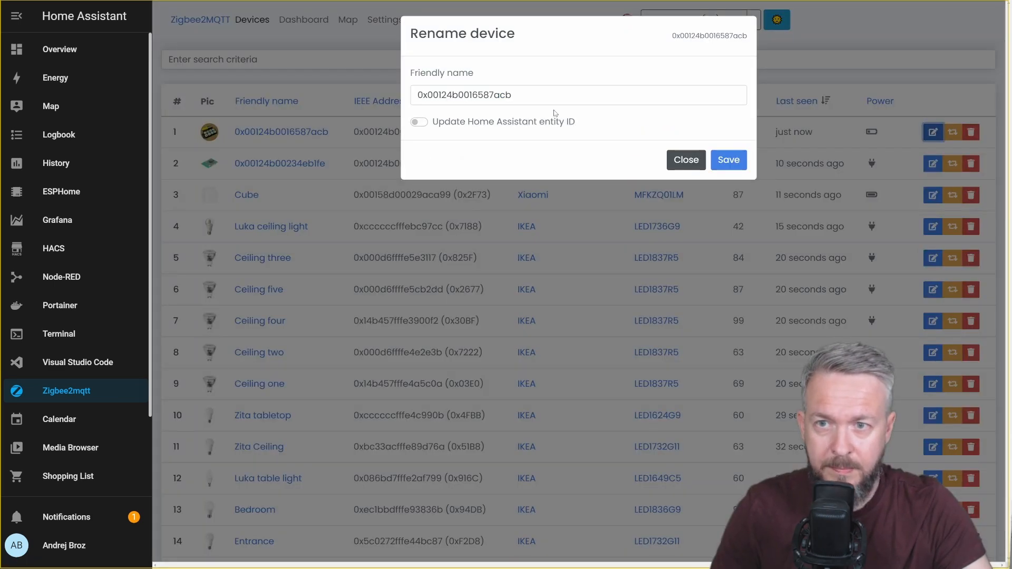
{"action": "type", "text": "Free"}
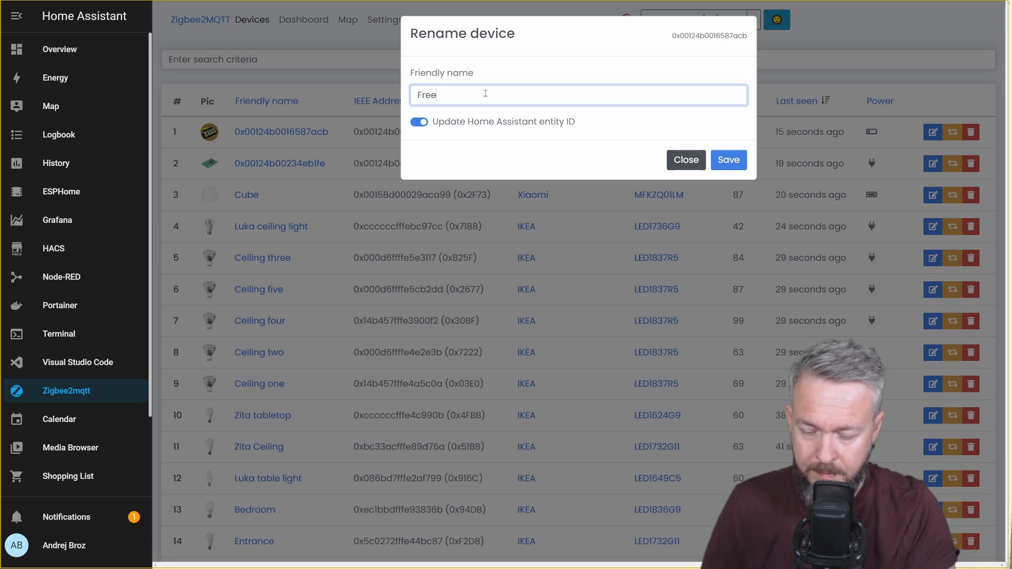
{"action": "type", "text": "Pad"}
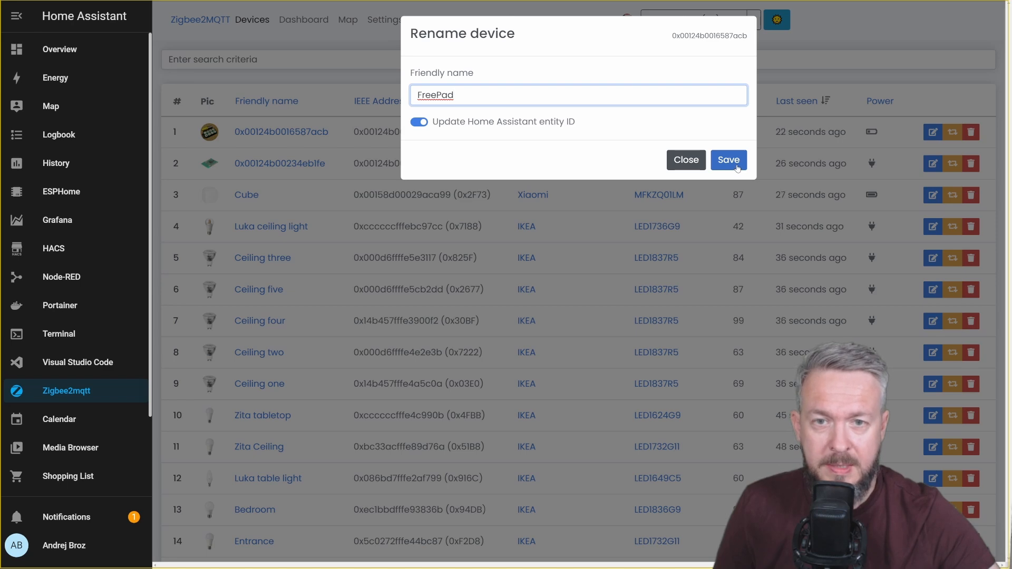
{"action": "left_click", "coordinate": [728, 159]}
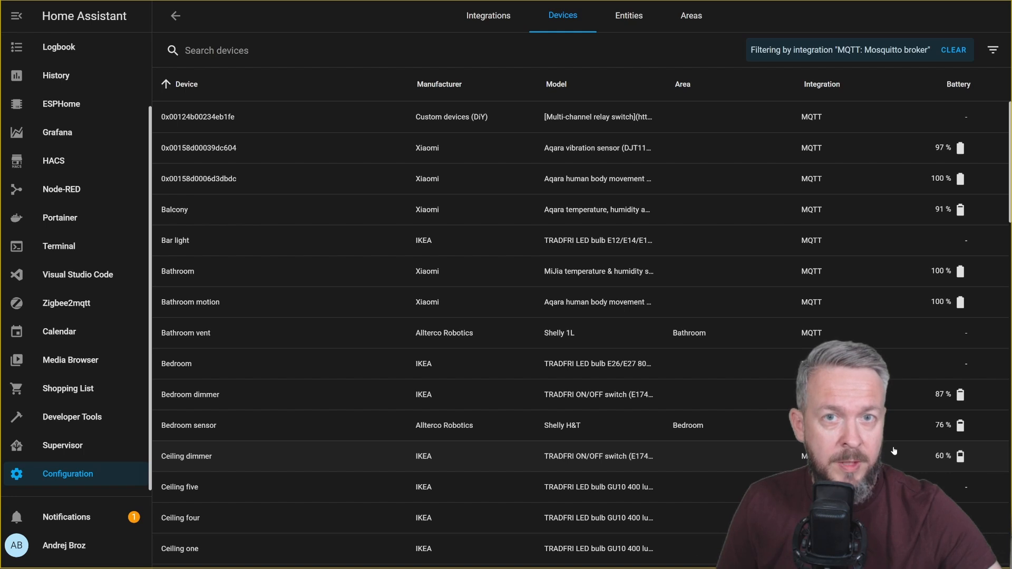
{"action": "mouse_move", "coordinate": [890, 449]}
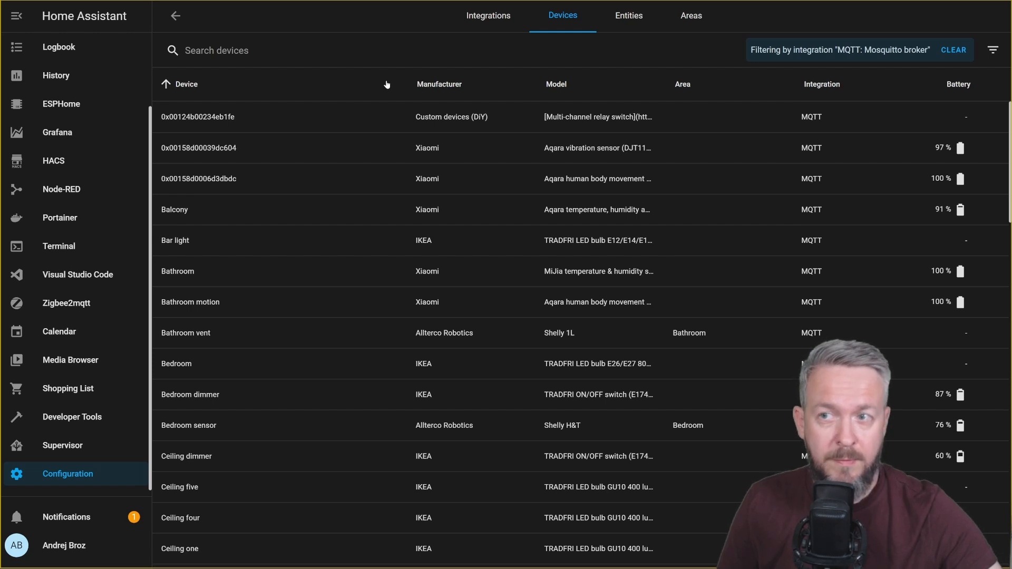
Step: Search the device list for 'free' to show only the FreePad keypad
{"action": "type", "text": "free"}
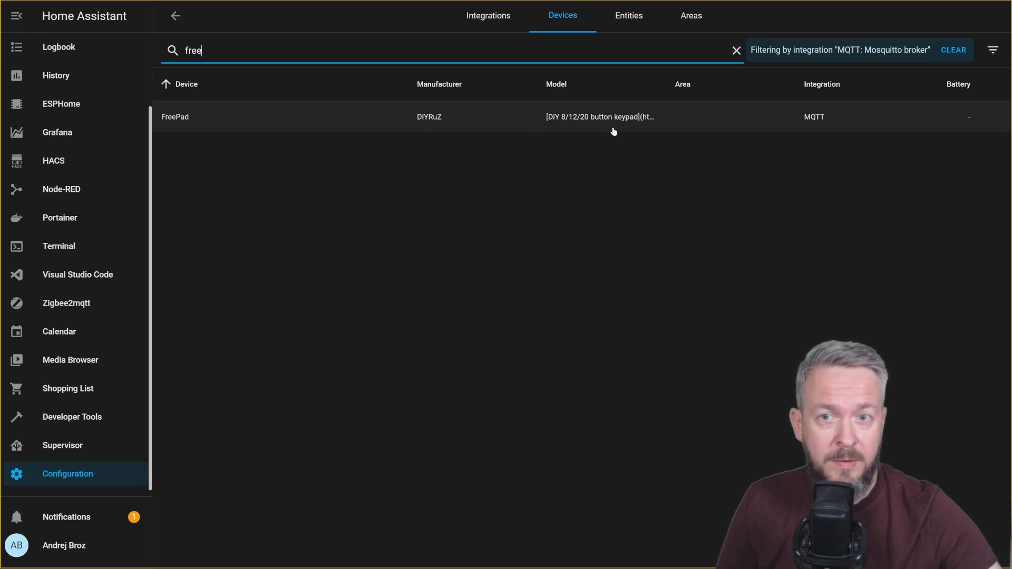
{"action": "mouse_move", "coordinate": [336, 129]}
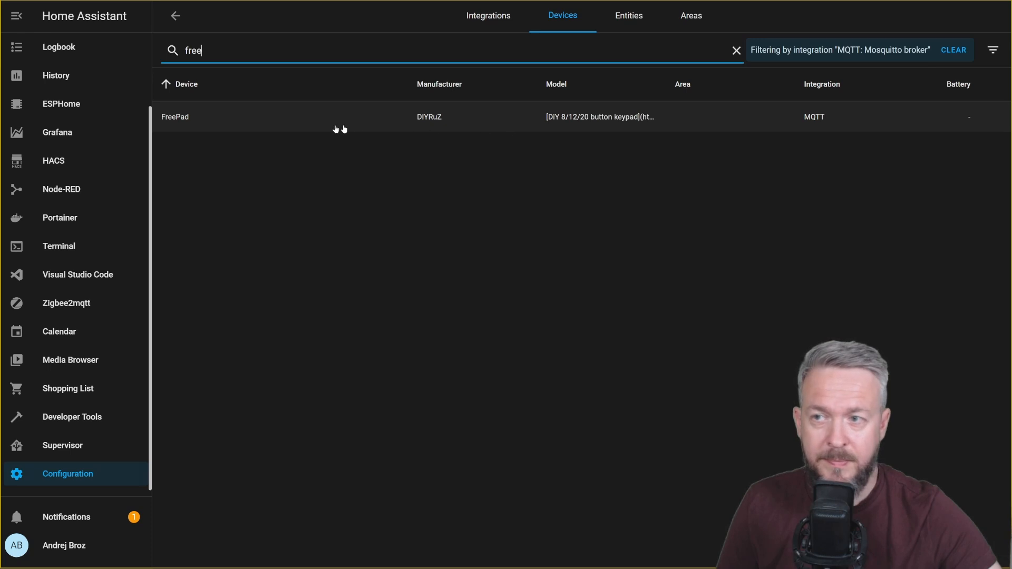
Step: Open the FreePad device page and scroll through its action, battery and switch-action entities
{"action": "left_click", "coordinate": [175, 117]}
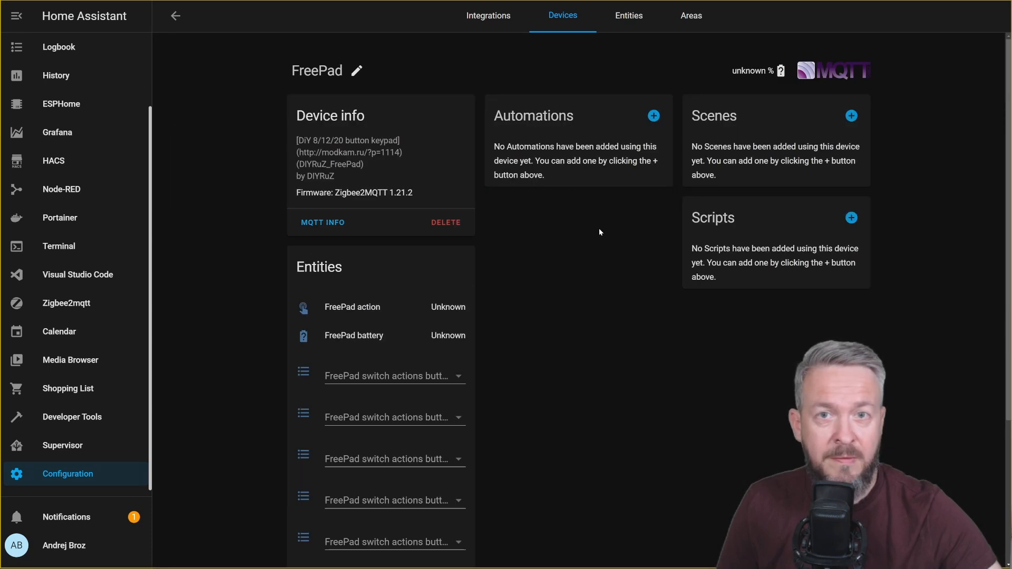
{"action": "mouse_move", "coordinate": [454, 190]}
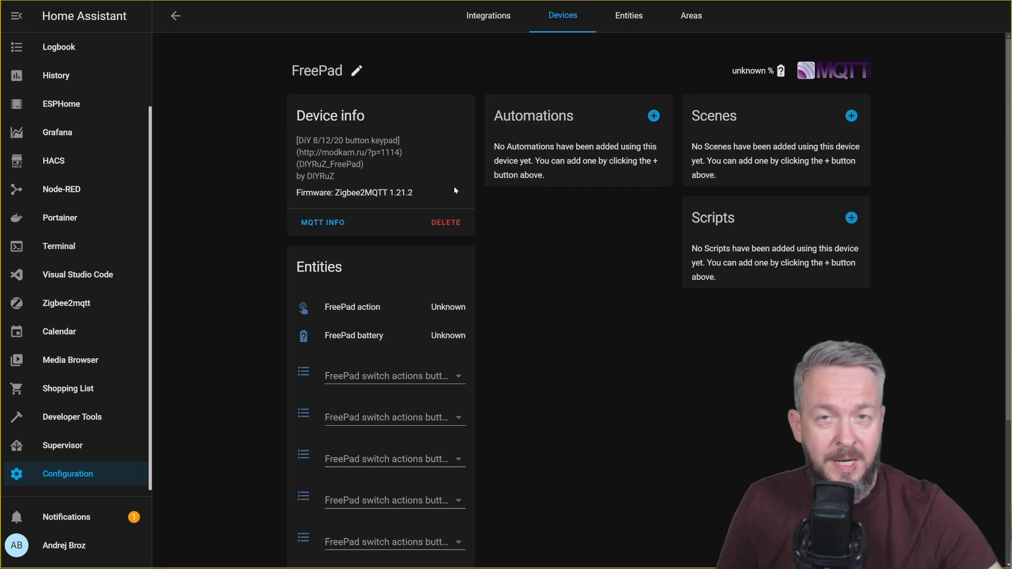
{"action": "mouse_move", "coordinate": [506, 315]}
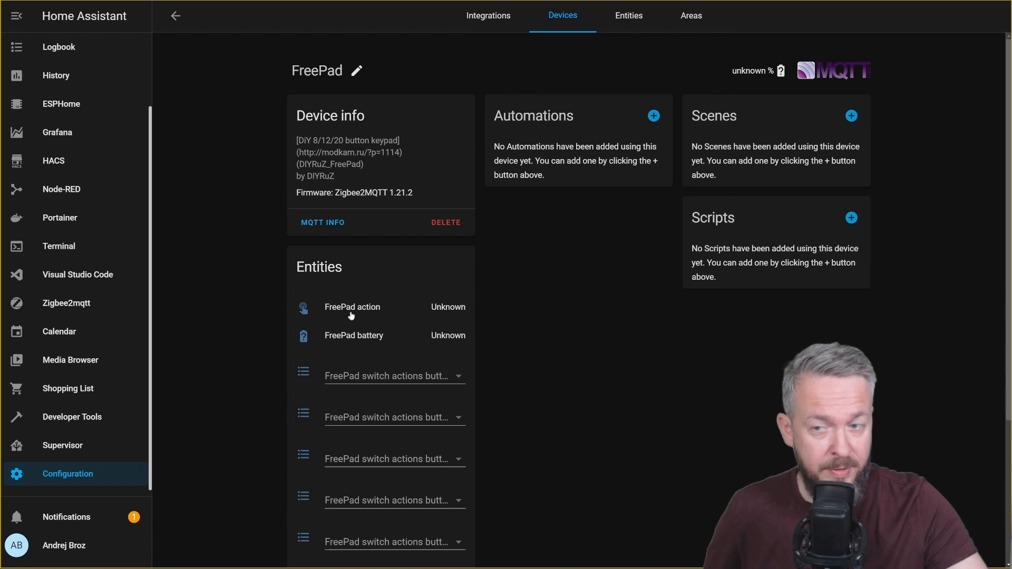
{"action": "mouse_move", "coordinate": [361, 313]}
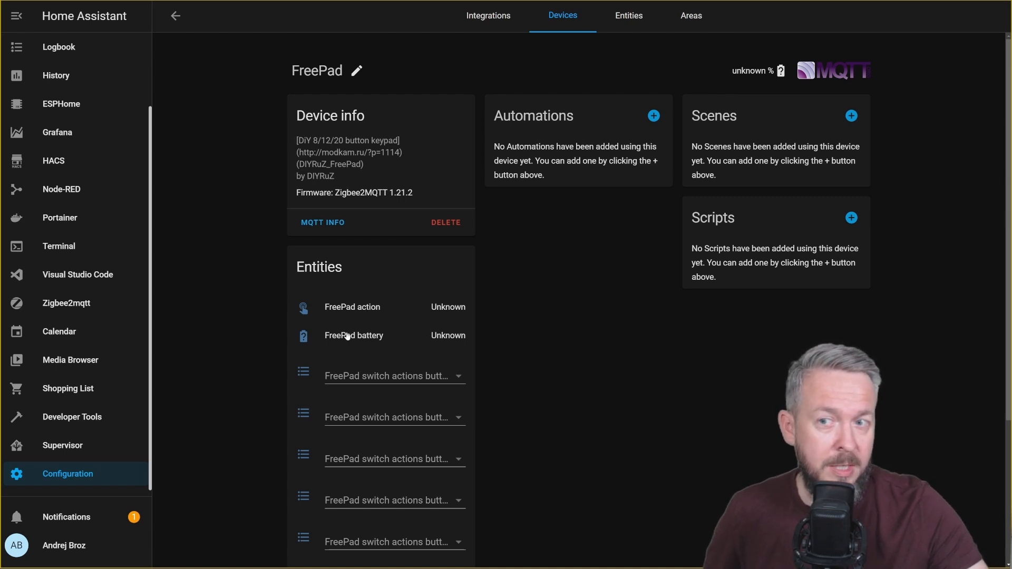
{"action": "scroll", "scroll_direction": "down", "scroll_amount": 3}
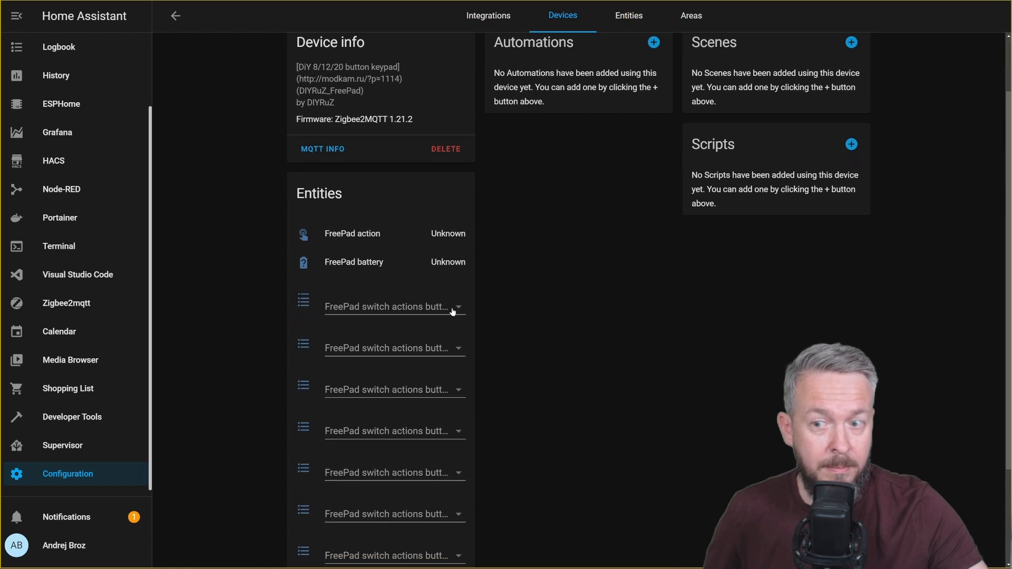
{"action": "scroll", "scroll_direction": "down", "scroll_amount": 3}
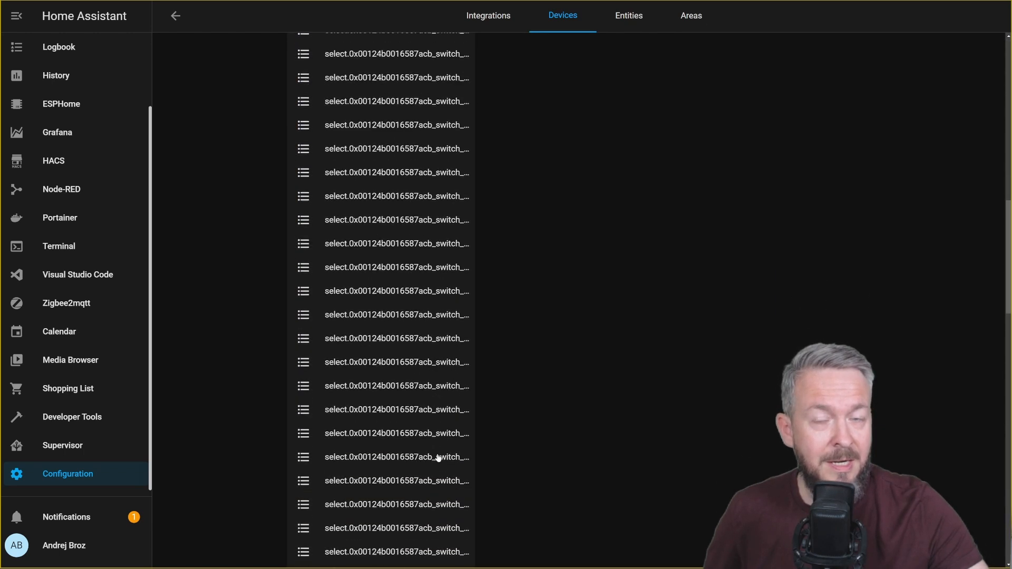
{"action": "scroll", "scroll_direction": "down", "scroll_amount": 3}
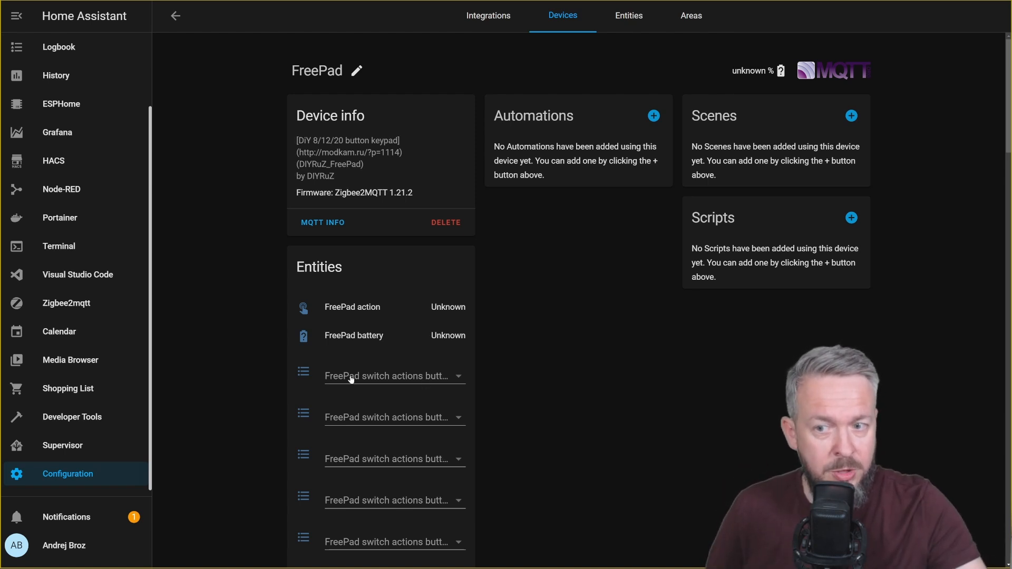
Step: Set the FreePad button 1 switch action dropdown to toggle
{"action": "left_click", "coordinate": [393, 376]}
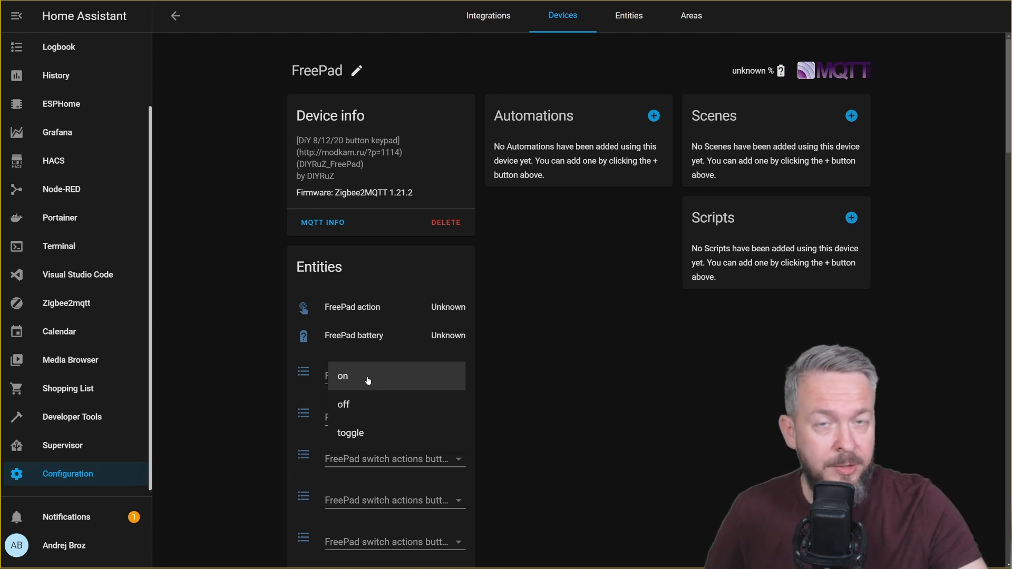
{"action": "mouse_move", "coordinate": [360, 444]}
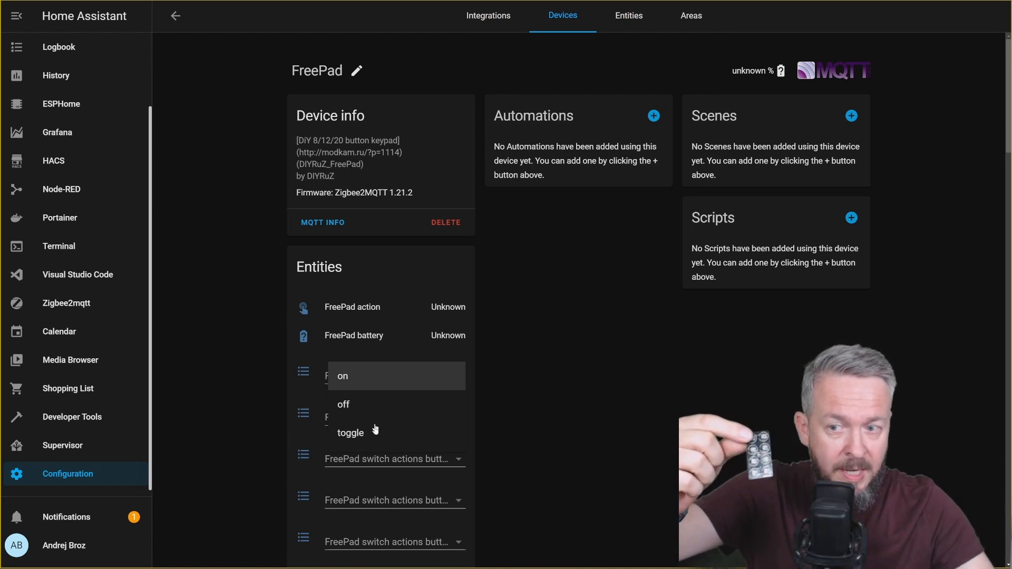
{"action": "left_click", "coordinate": [351, 432]}
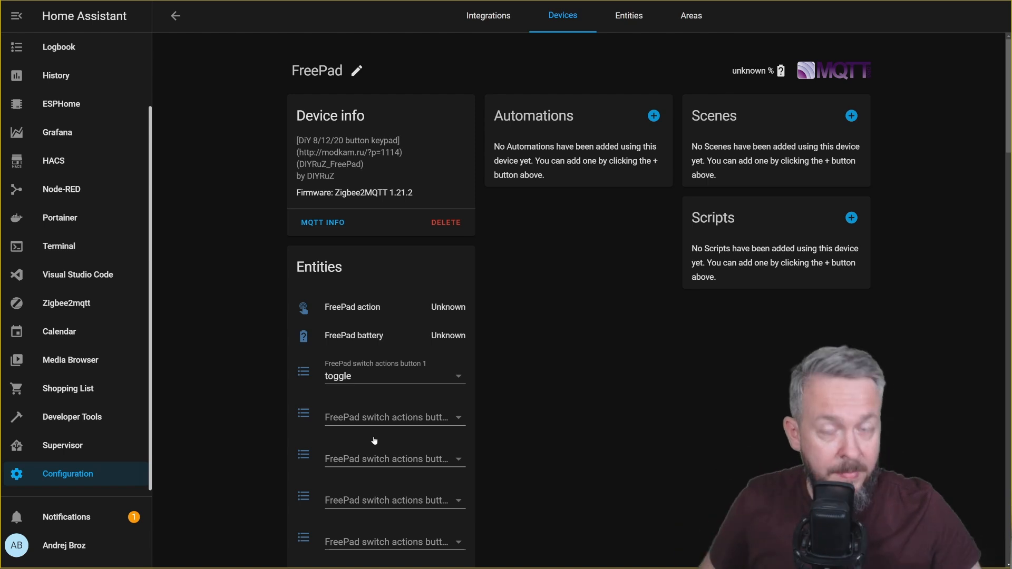
{"action": "scroll", "scroll_direction": "down", "scroll_amount": 3}
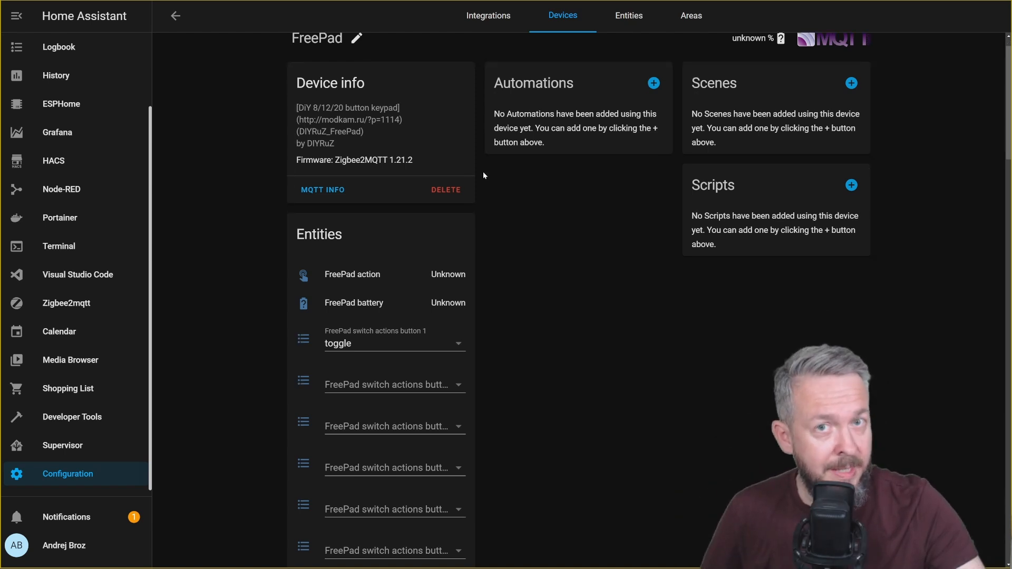
{"action": "scroll", "scroll_direction": "down", "scroll_amount": 3}
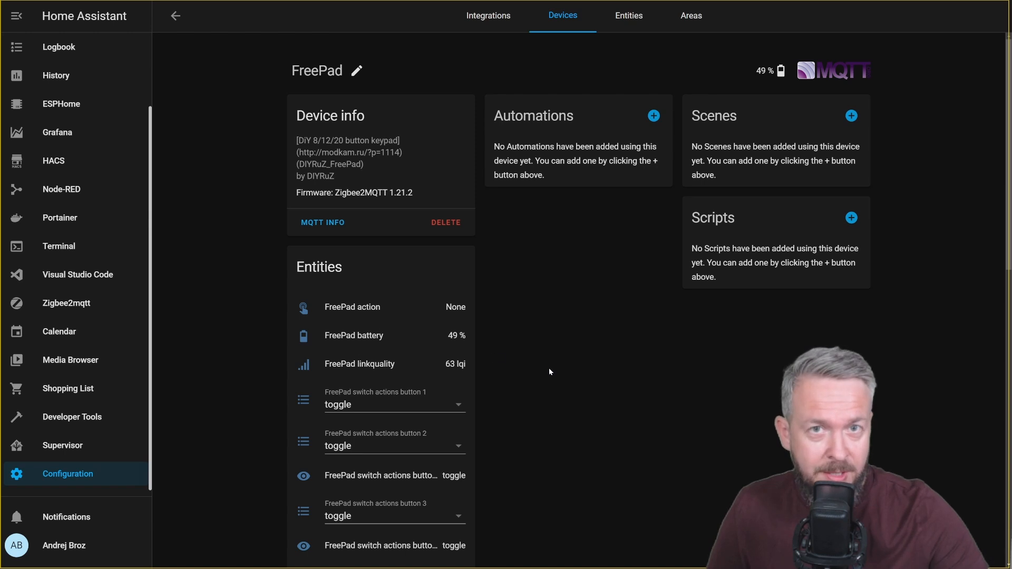
{"action": "mouse_move", "coordinate": [494, 413]}
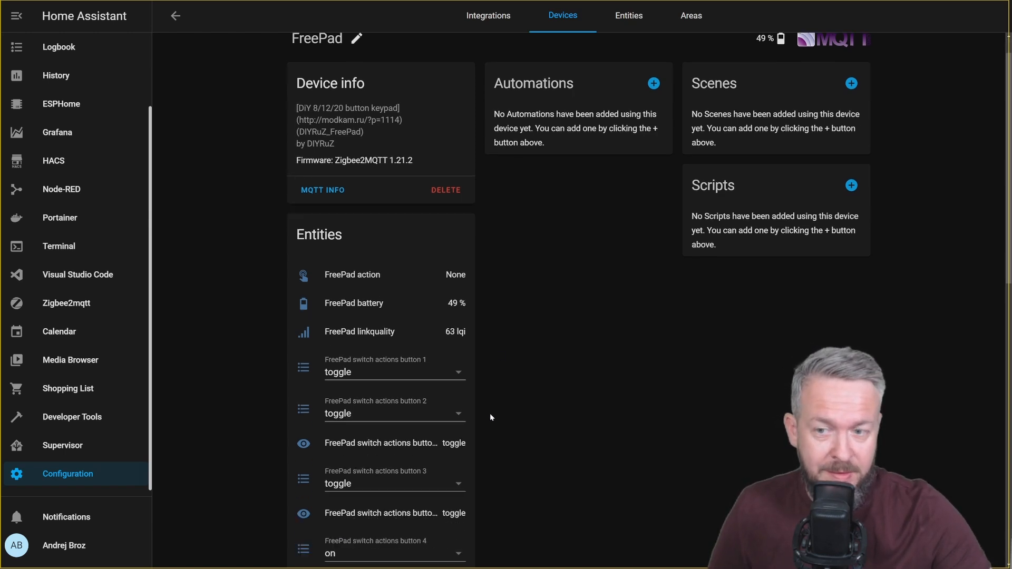
{"action": "scroll", "scroll_direction": "down", "scroll_amount": 3}
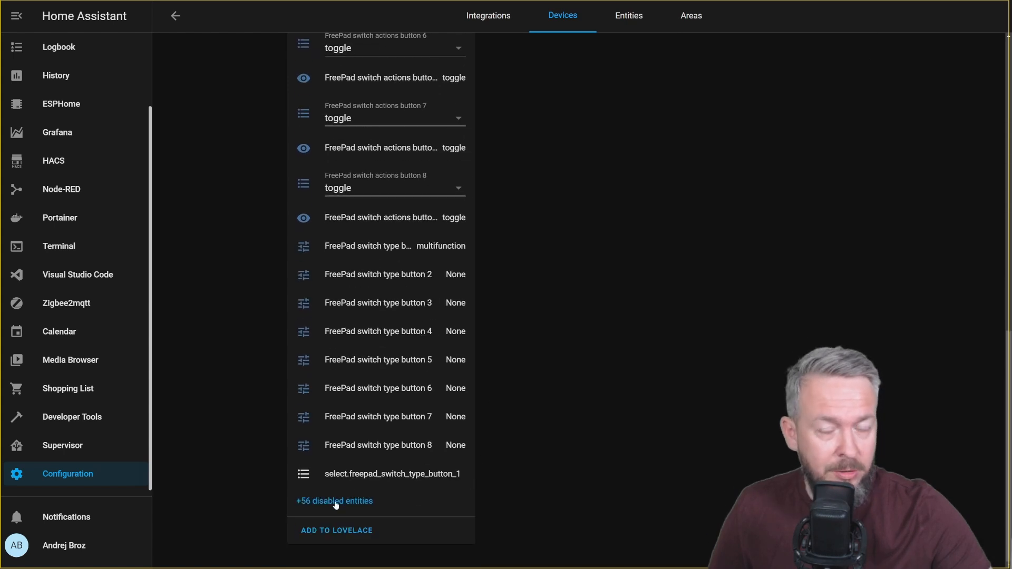
{"action": "mouse_move", "coordinate": [409, 408]}
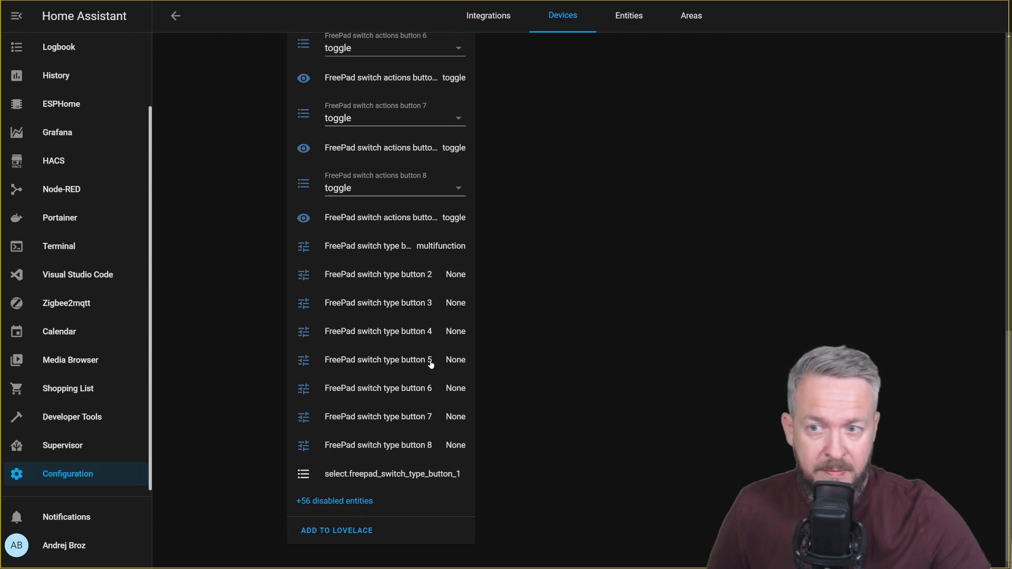
{"action": "scroll", "scroll_direction": "down", "scroll_amount": 3}
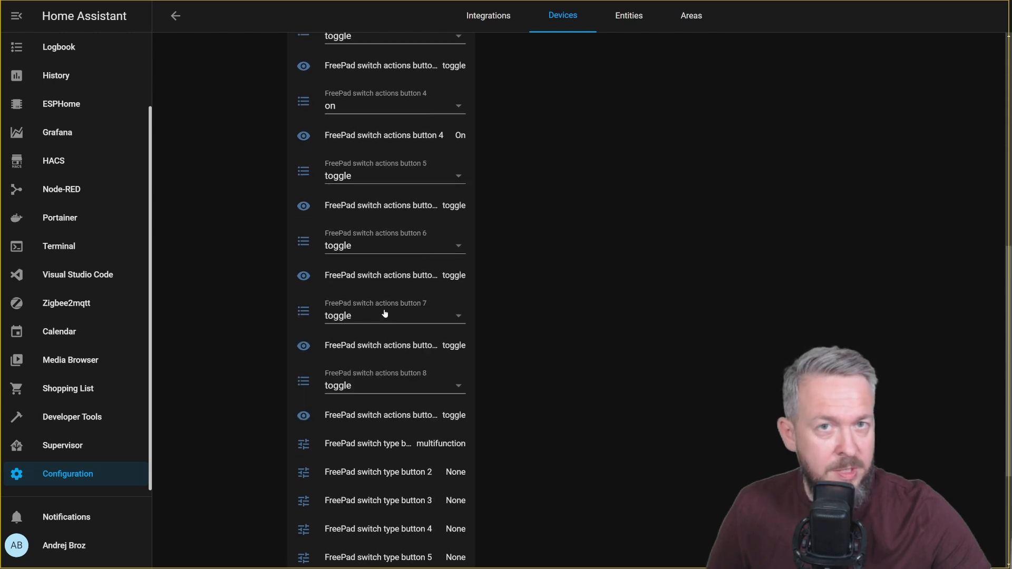
{"action": "mouse_move", "coordinate": [416, 318]}
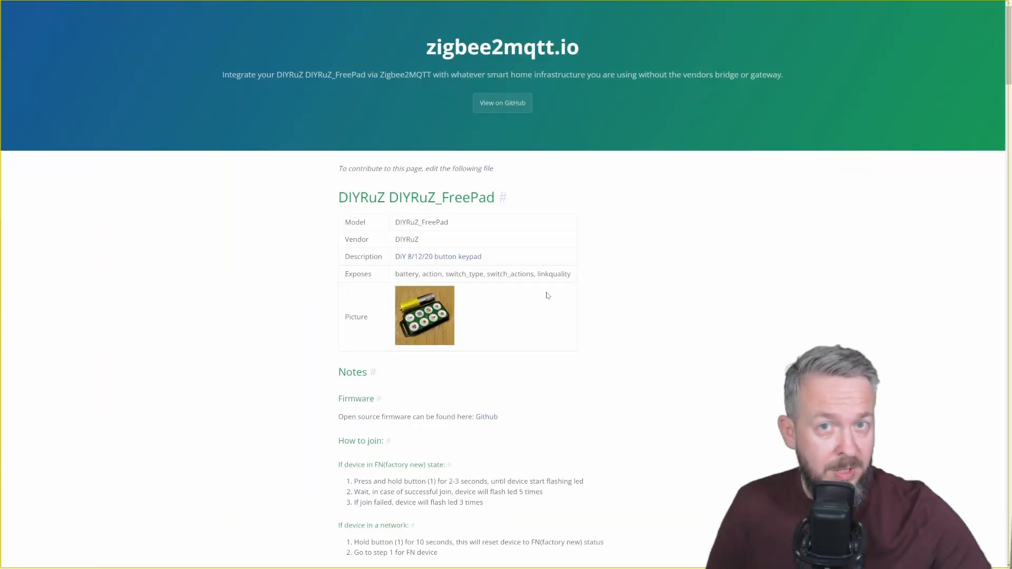
Step: Scroll the FreePad page to Exposes: Action, Switch_type and Switch_actions options
{"action": "scroll", "scroll_direction": "down", "scroll_amount": 3}
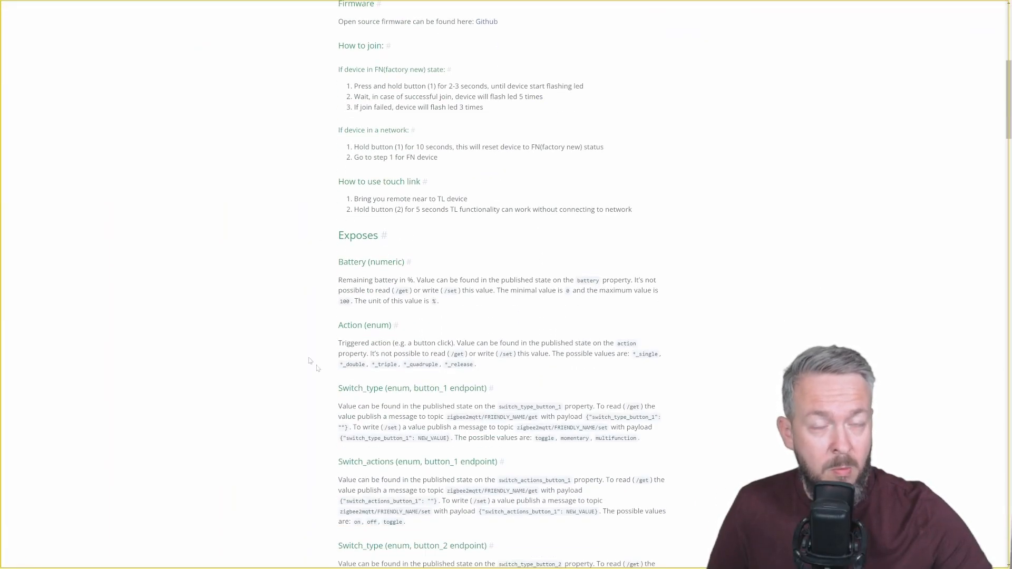
{"action": "mouse_move", "coordinate": [308, 285]}
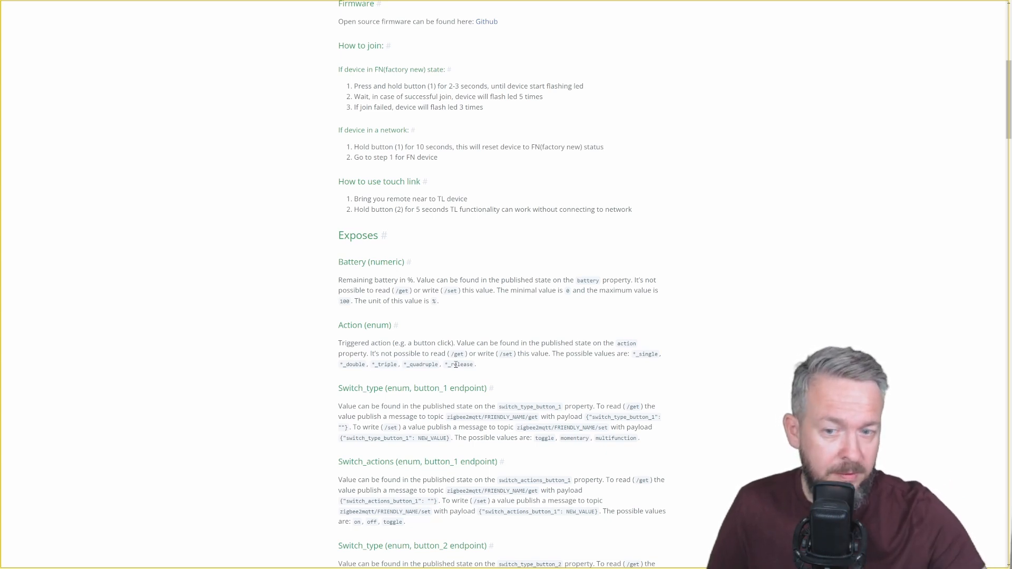
{"action": "scroll", "scroll_direction": "down", "scroll_amount": 3}
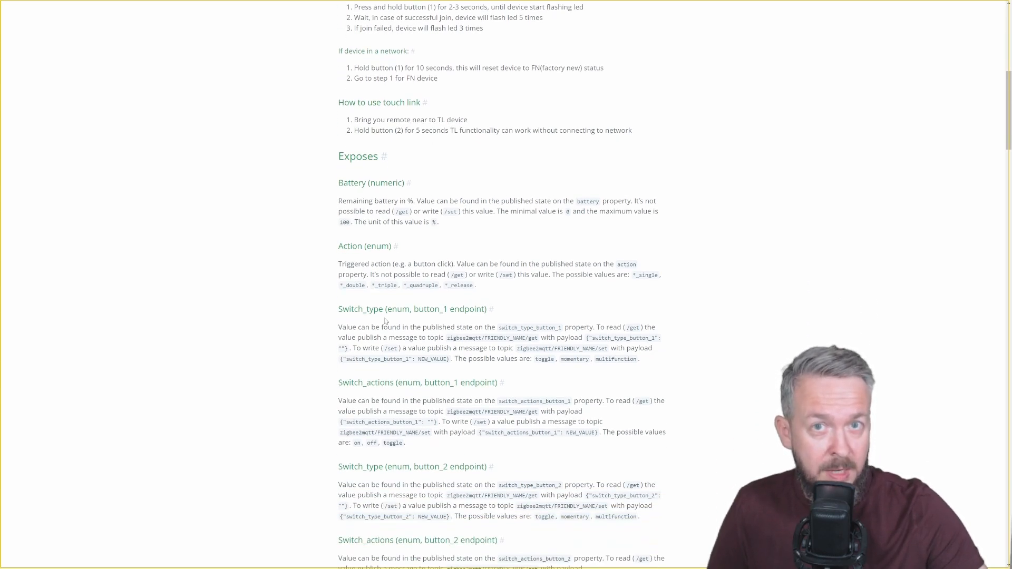
{"action": "scroll", "scroll_direction": "down", "scroll_amount": 3}
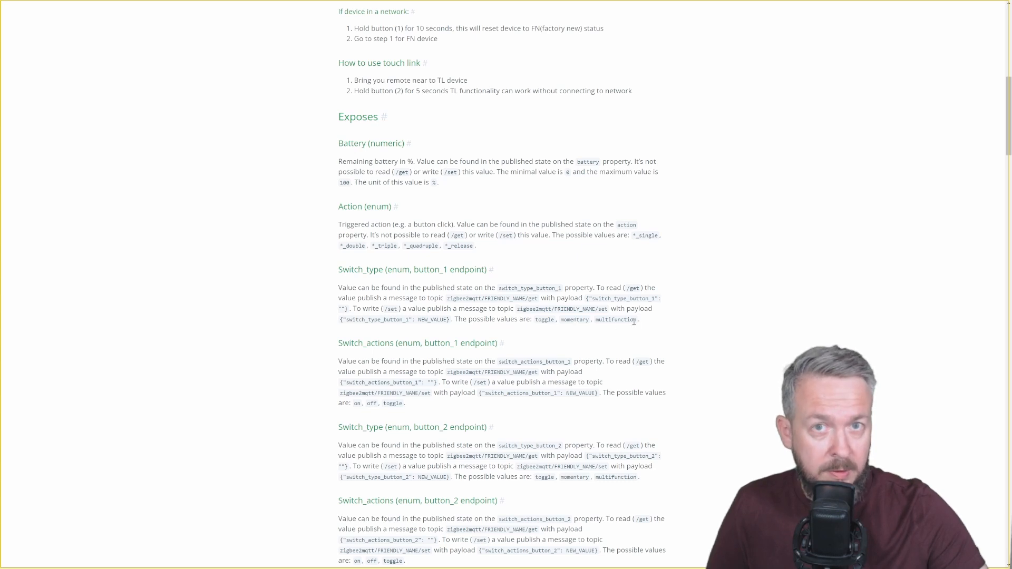
{"action": "mouse_move", "coordinate": [545, 328]}
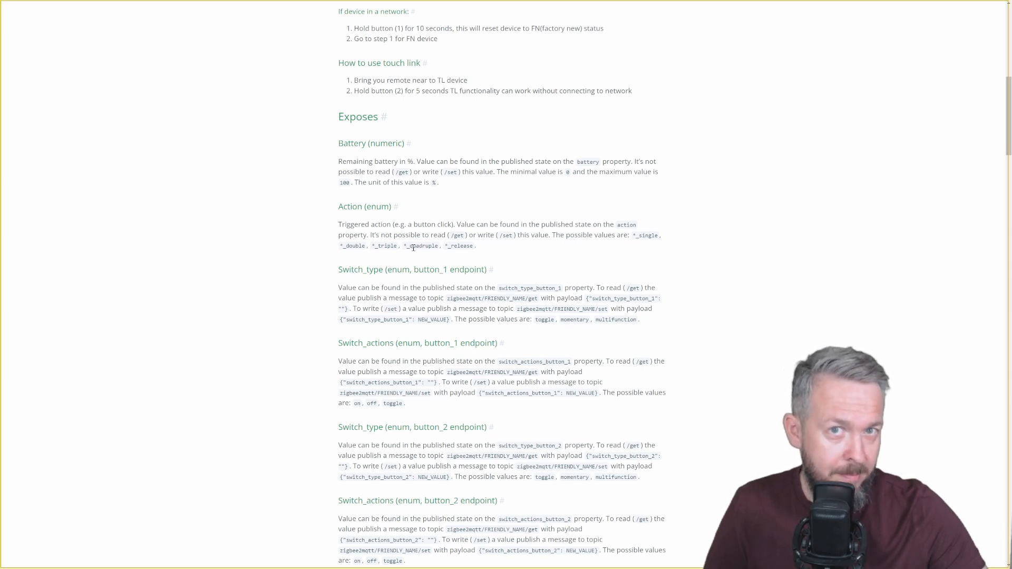
{"action": "scroll", "scroll_direction": "down", "scroll_amount": 3}
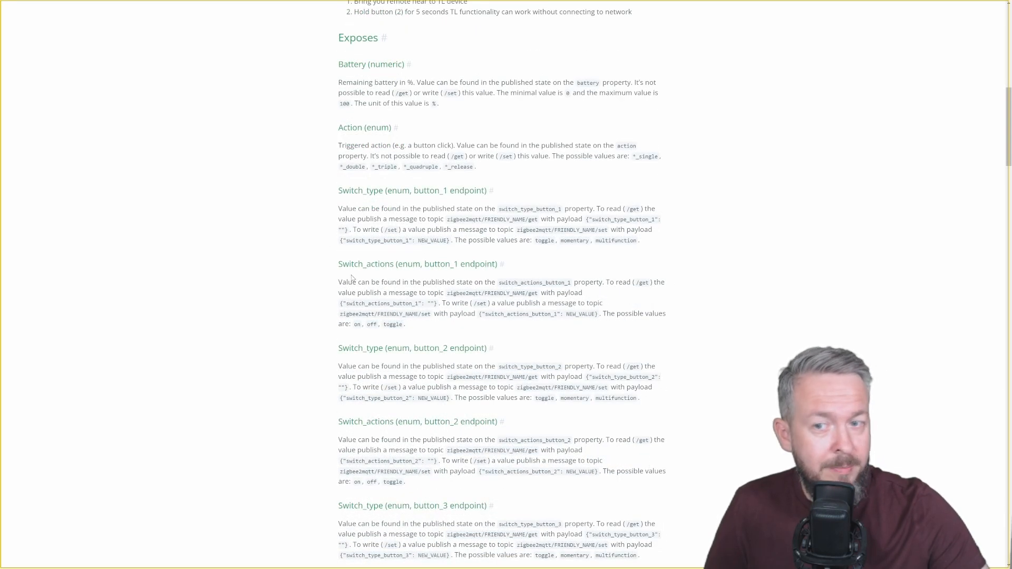
{"action": "mouse_move", "coordinate": [342, 270]}
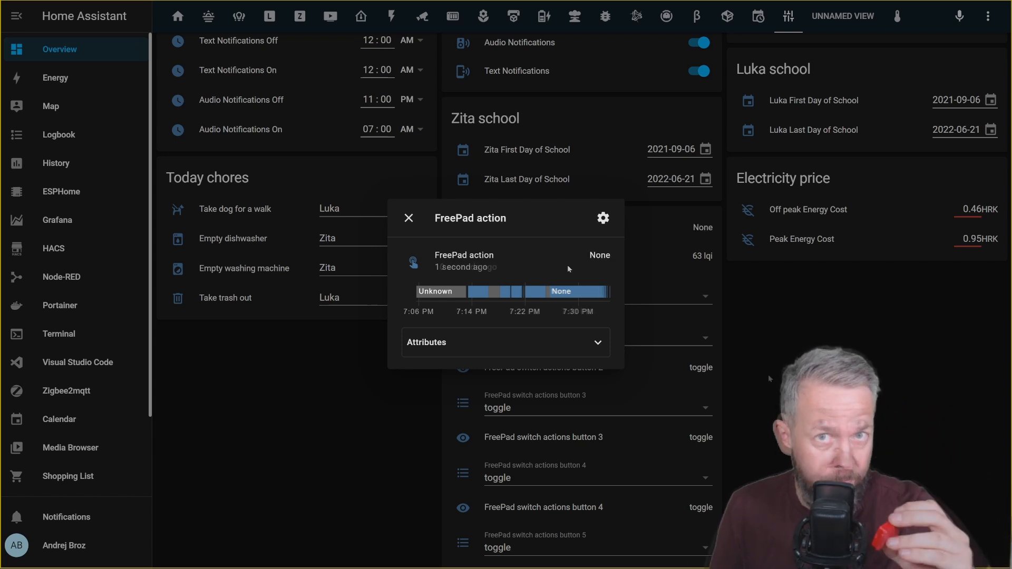
Step: Close the action history popup and check button 1's switch action stays on toggle
{"action": "left_click", "coordinate": [408, 217]}
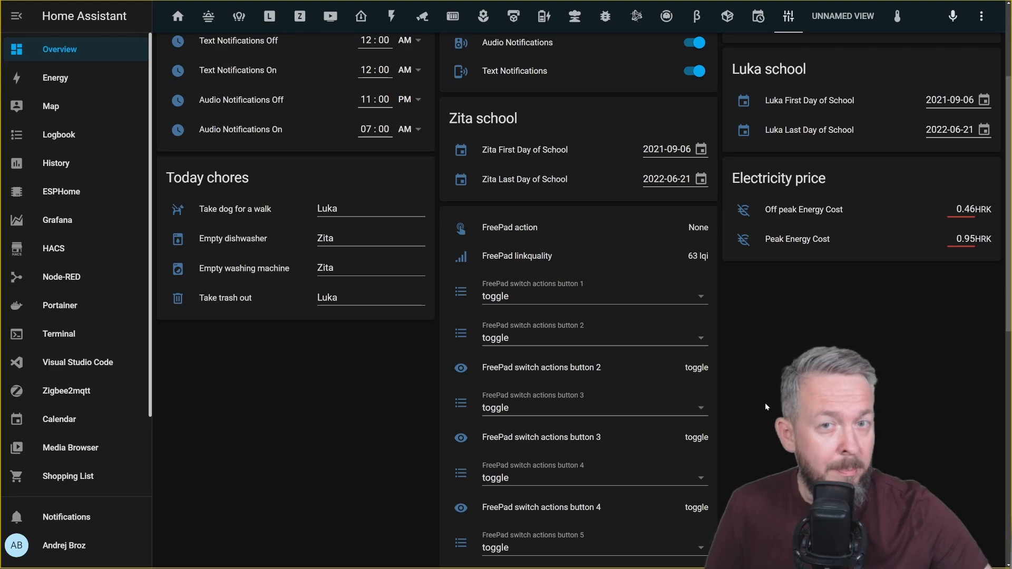
{"action": "left_click", "coordinate": [594, 297]}
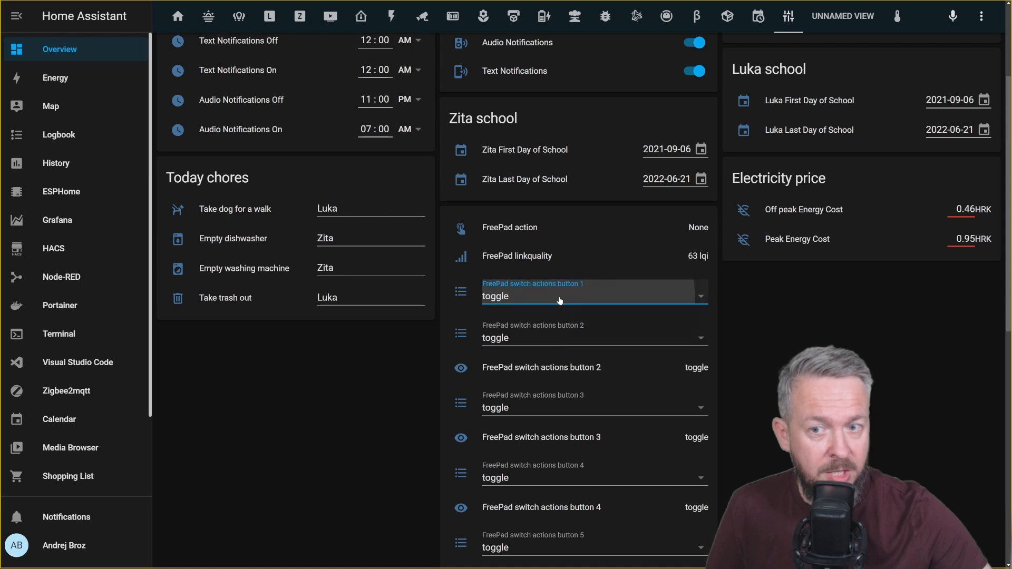
{"action": "scroll", "scroll_direction": "down", "scroll_amount": 3}
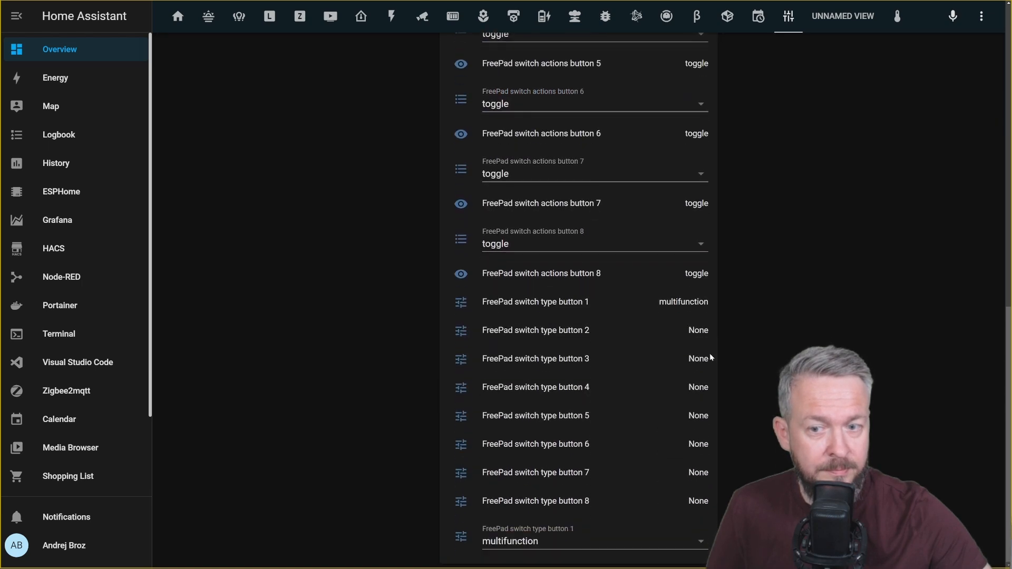
{"action": "left_click", "coordinate": [593, 541]}
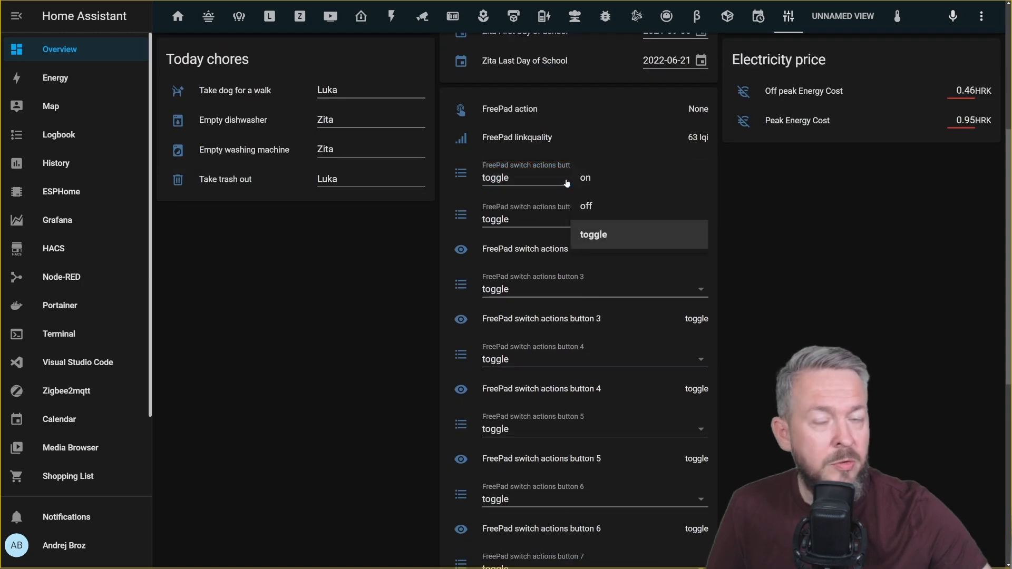
{"action": "scroll", "scroll_direction": "down", "scroll_amount": 3}
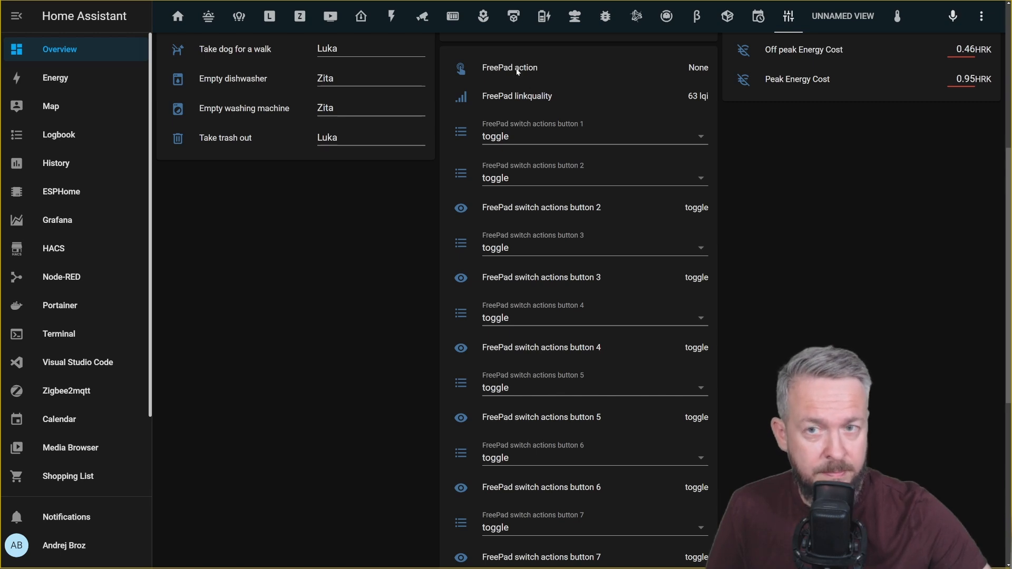
{"action": "left_click", "coordinate": [509, 67]}
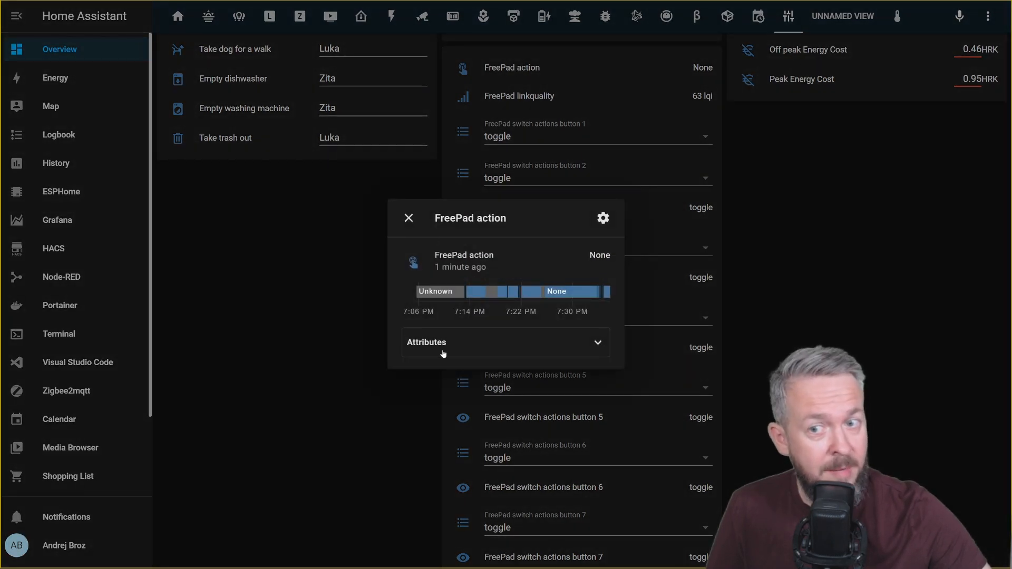
{"action": "left_click", "coordinate": [505, 342]}
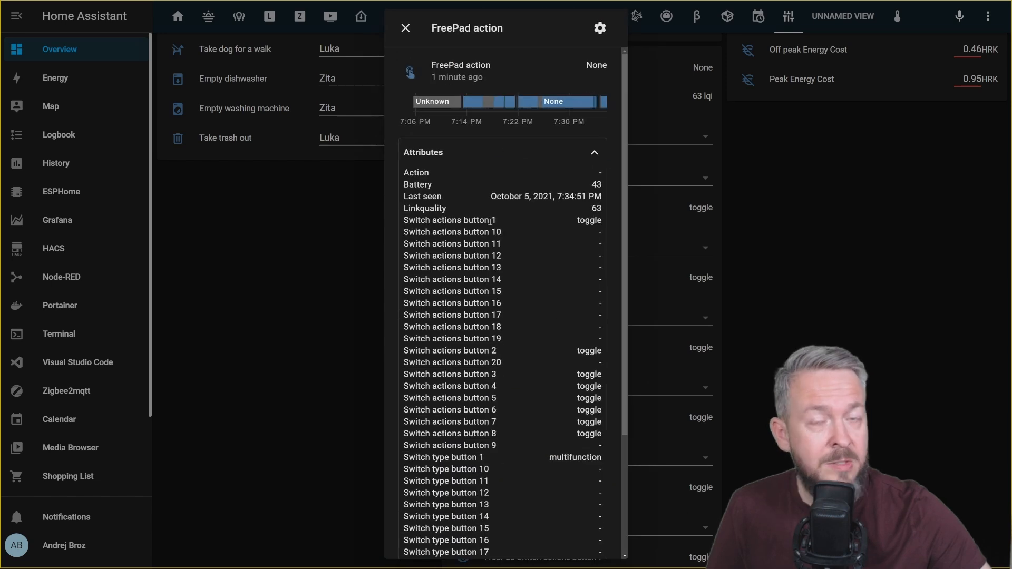
{"action": "mouse_move", "coordinate": [525, 231]}
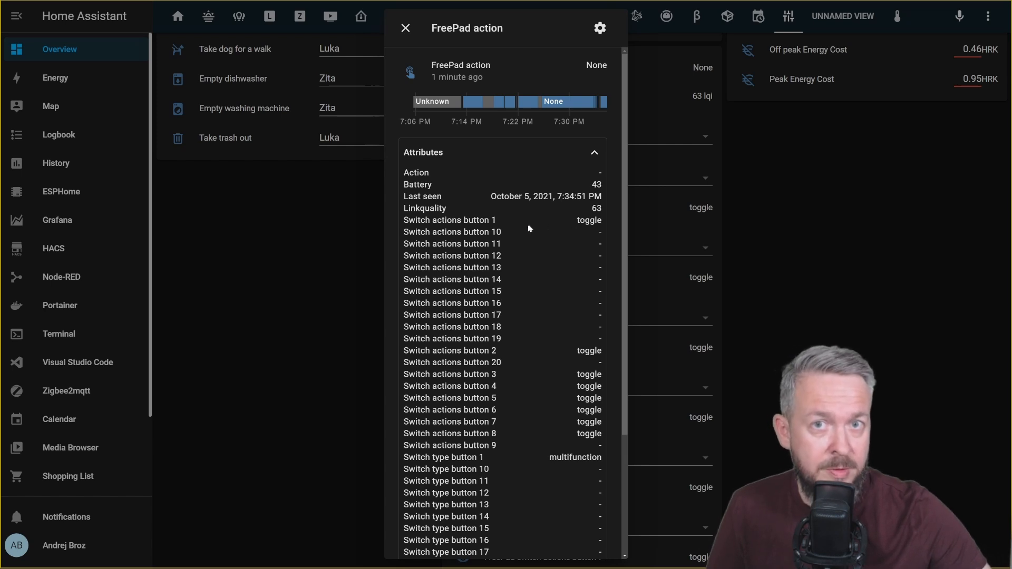
{"action": "mouse_move", "coordinate": [517, 233]}
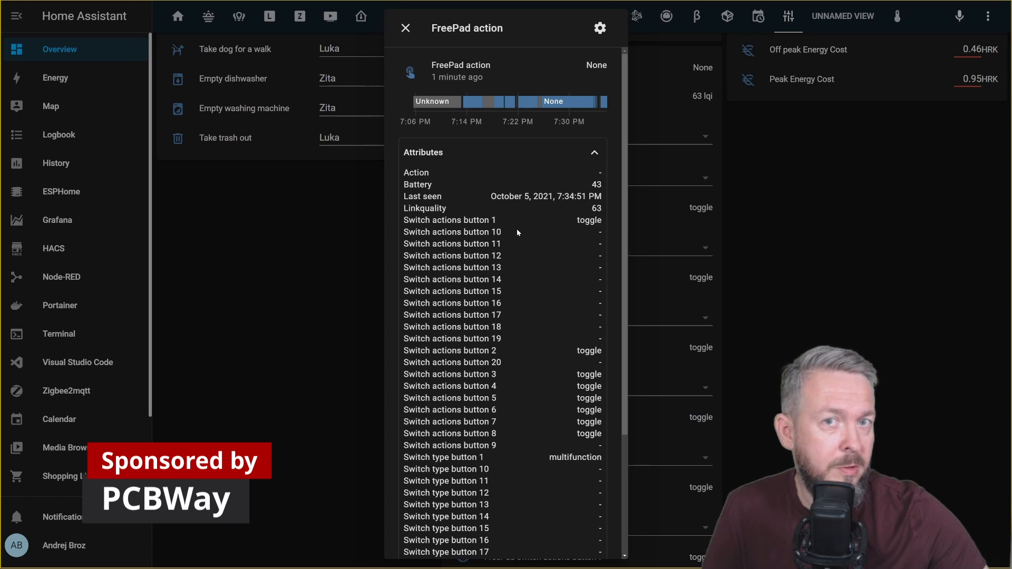
{"action": "mouse_move", "coordinate": [384, 225]}
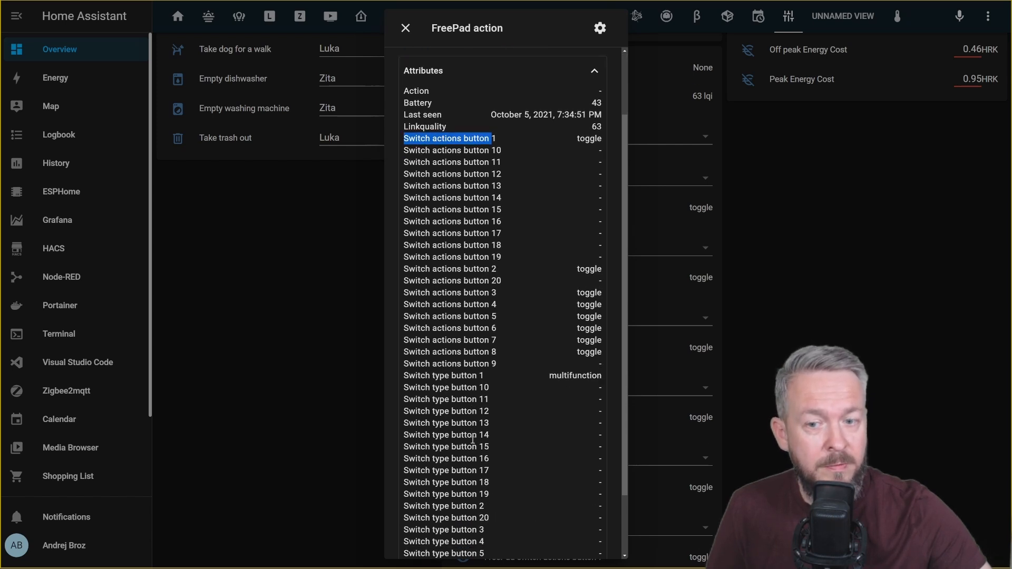
{"action": "scroll", "scroll_direction": "down", "scroll_amount": 3}
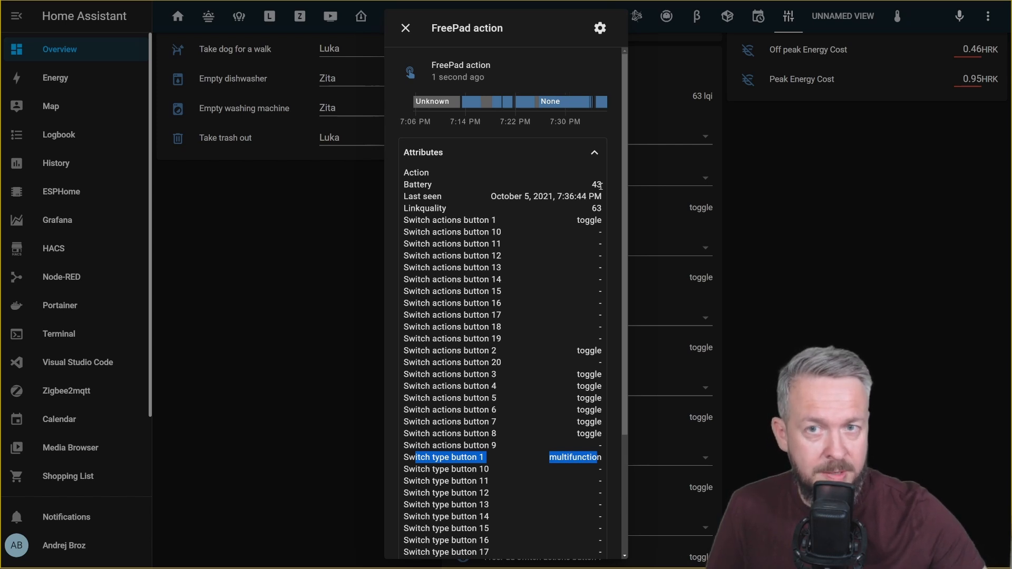
{"action": "left_click", "coordinate": [406, 28]}
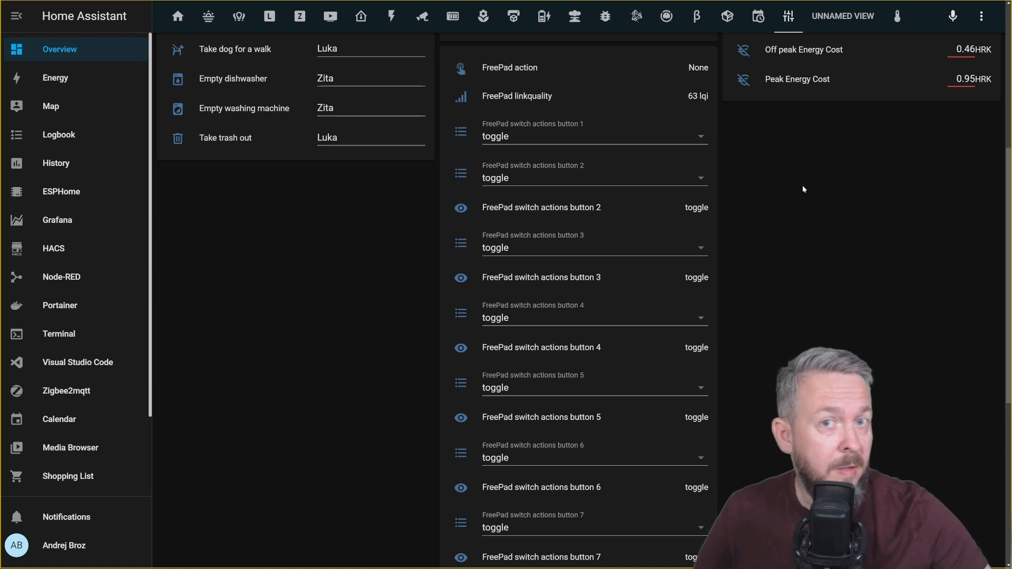
{"action": "mouse_move", "coordinate": [785, 207]}
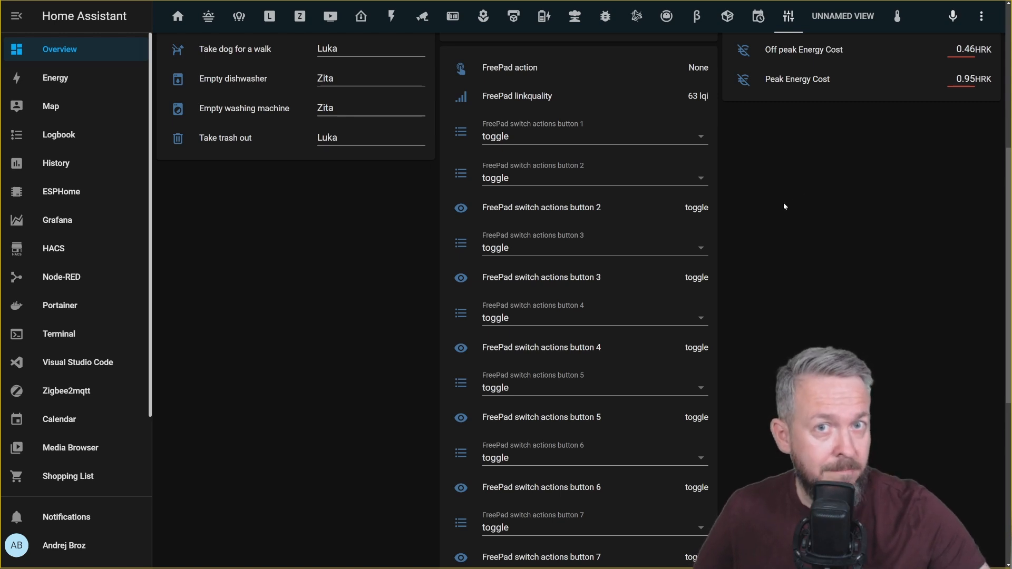
{"action": "mouse_move", "coordinate": [797, 196]}
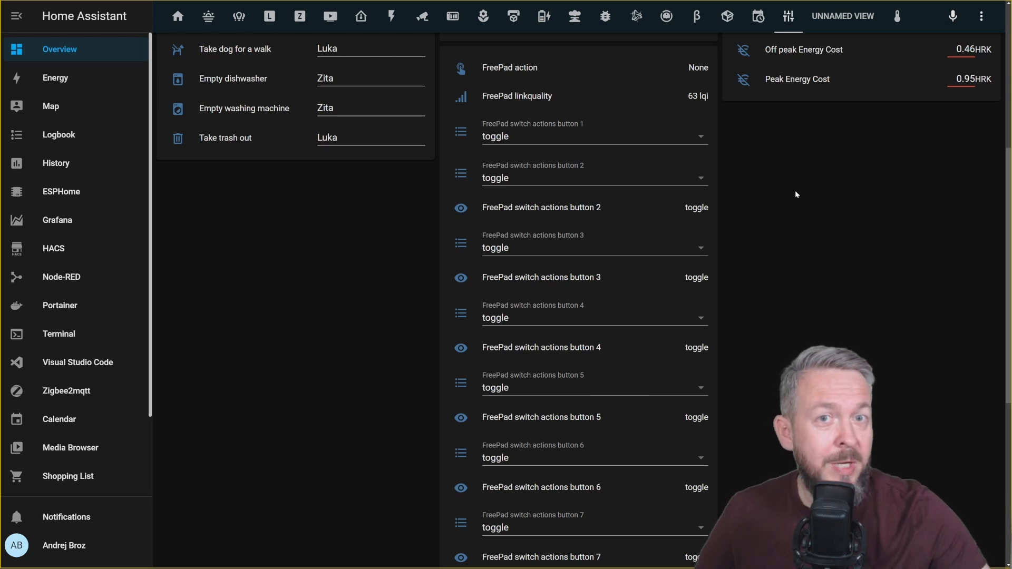
{"action": "mouse_move", "coordinate": [768, 167]}
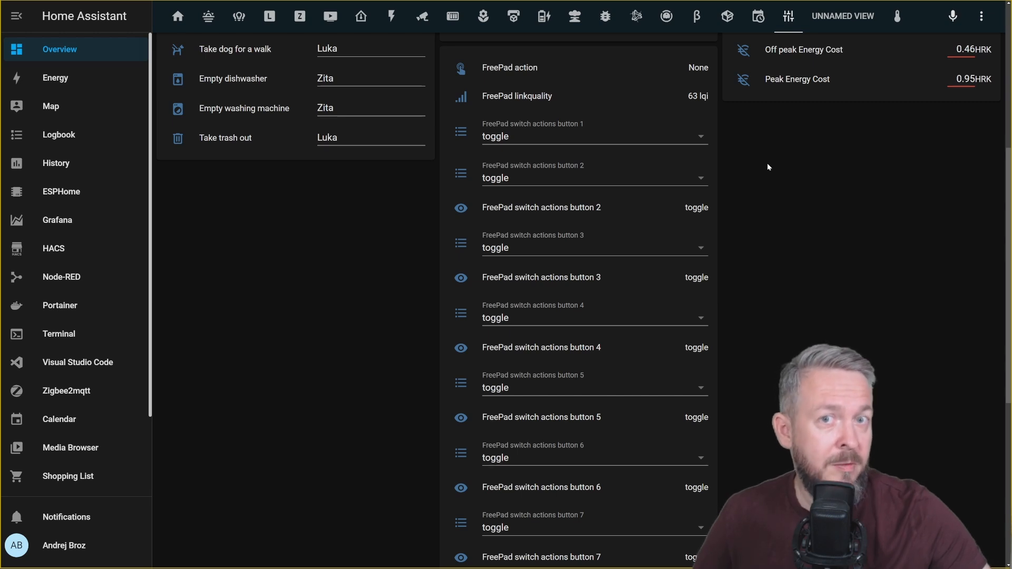
{"action": "mouse_move", "coordinate": [745, 166]}
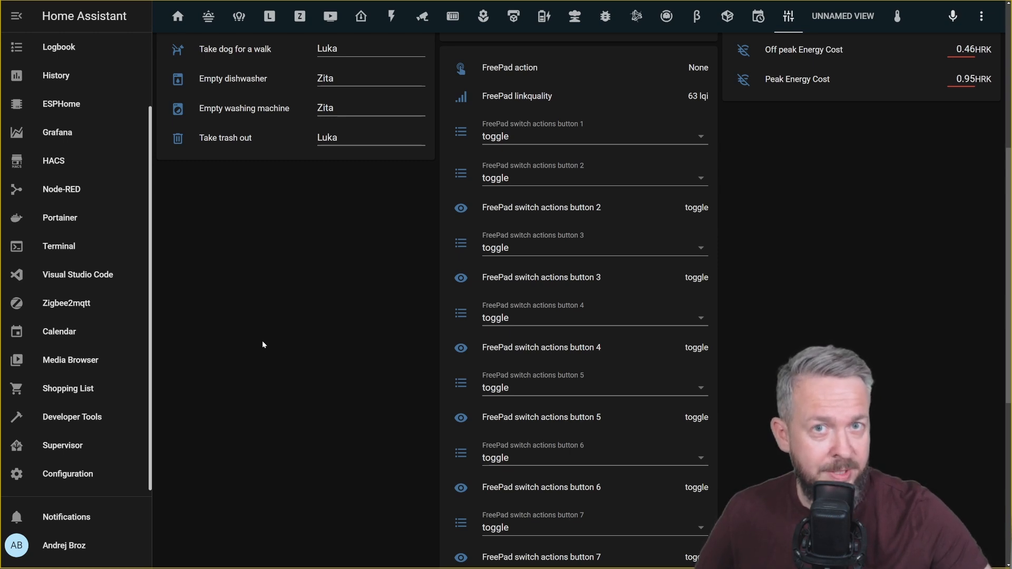
{"action": "left_click", "coordinate": [67, 474]}
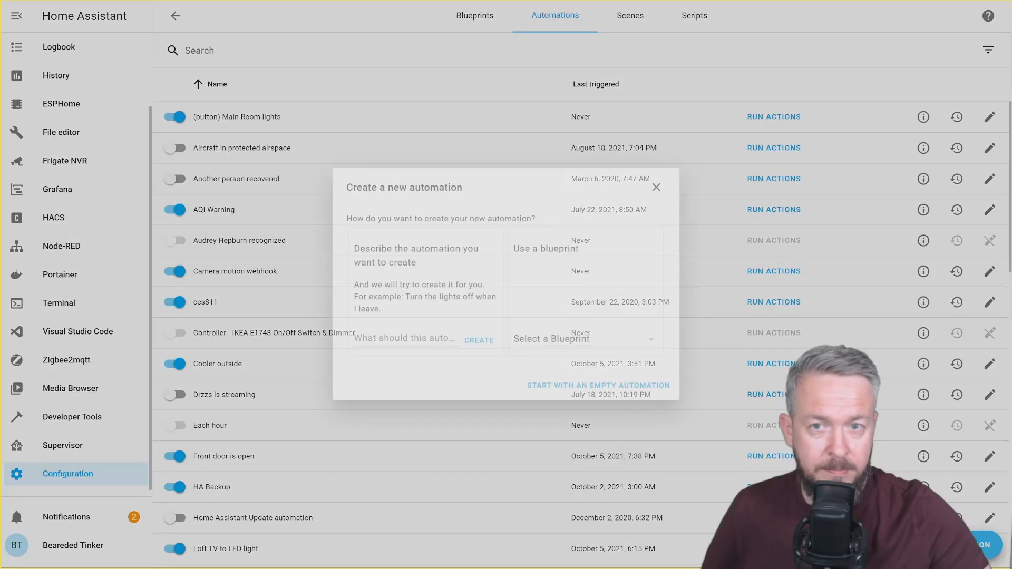
Step: Start an empty automation named 'FreePad' and scroll down to its Triggers
{"action": "left_click", "coordinate": [597, 385]}
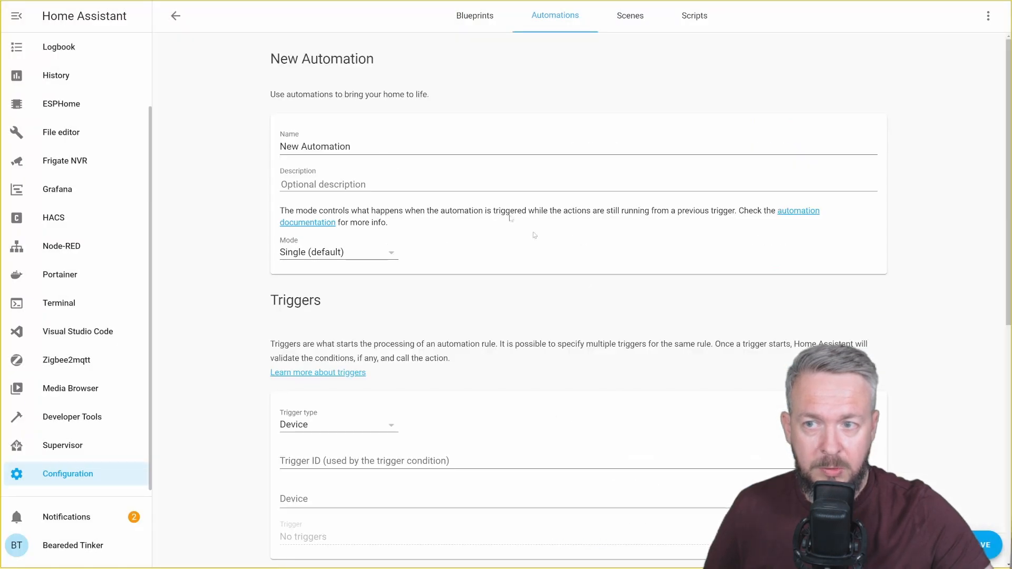
{"action": "type", "text": "F"}
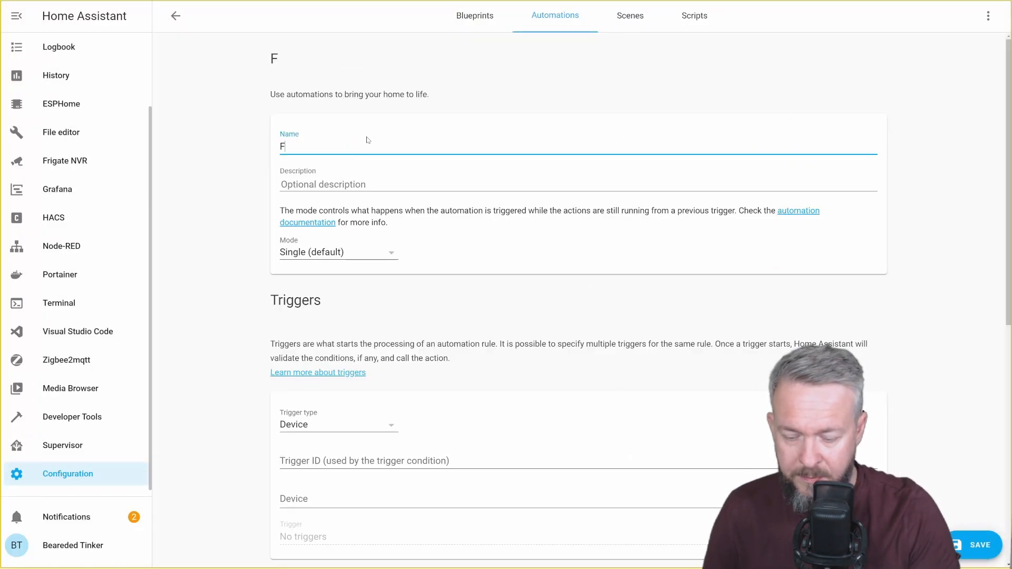
{"action": "type", "text": "reePad"}
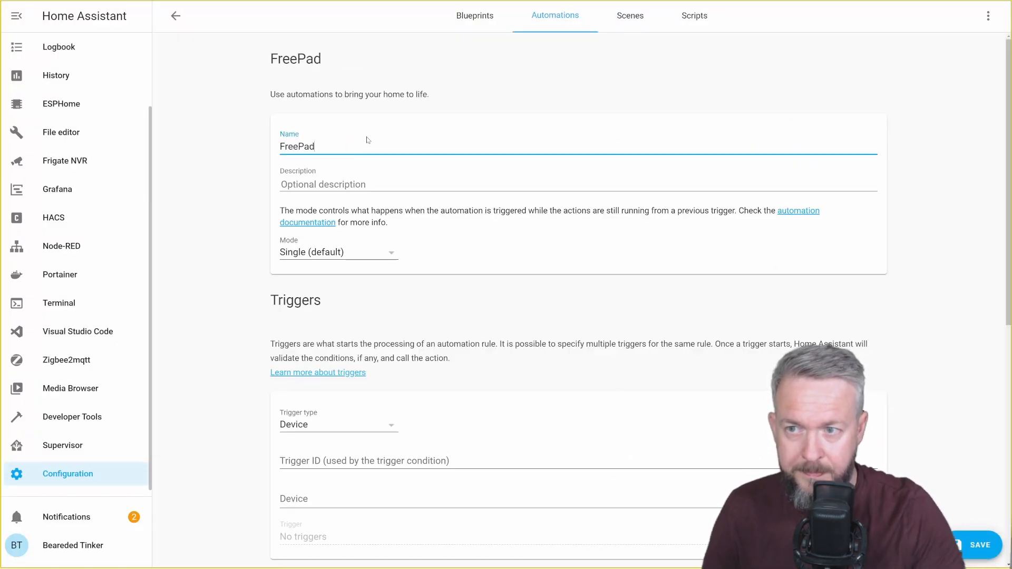
{"action": "scroll", "scroll_direction": "down", "scroll_amount": 3}
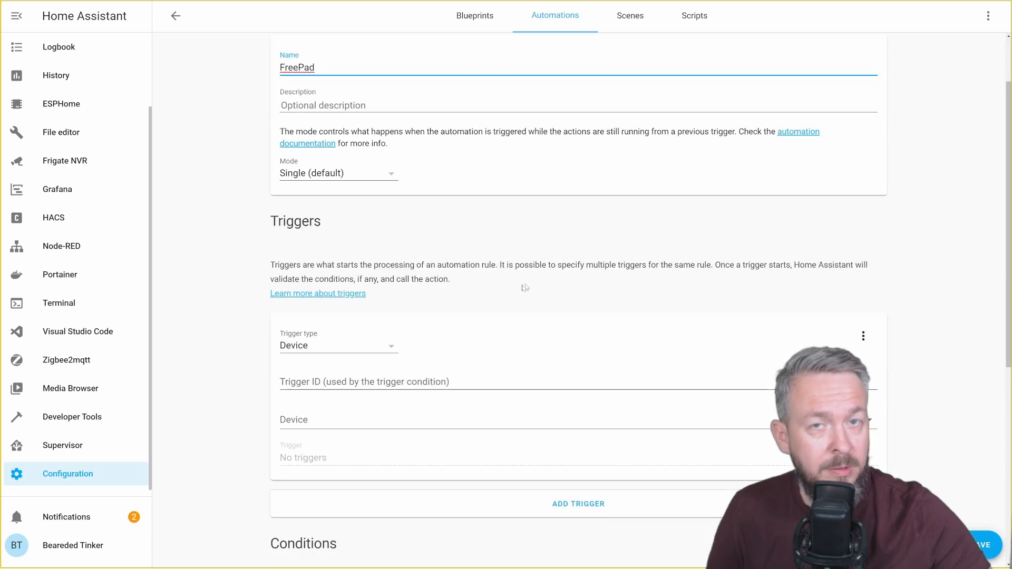
{"action": "scroll", "scroll_direction": "down", "scroll_amount": 3}
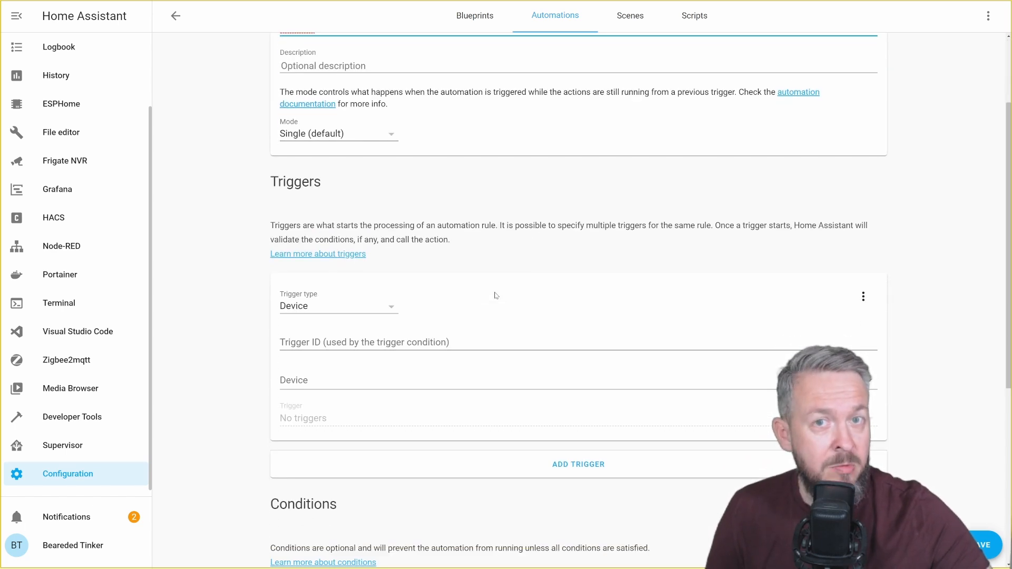
{"action": "mouse_move", "coordinate": [460, 289]}
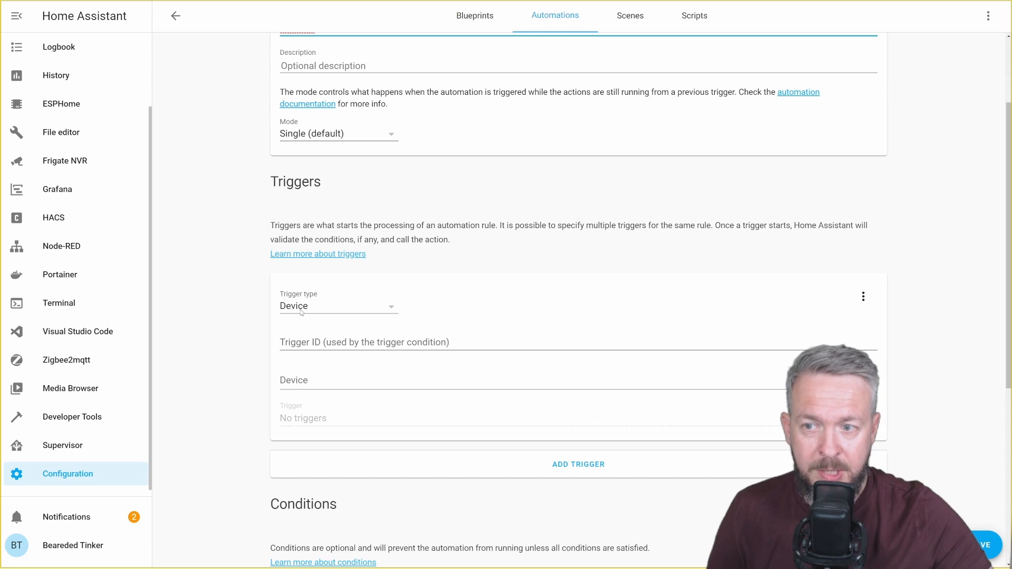
{"action": "mouse_move", "coordinate": [303, 376]}
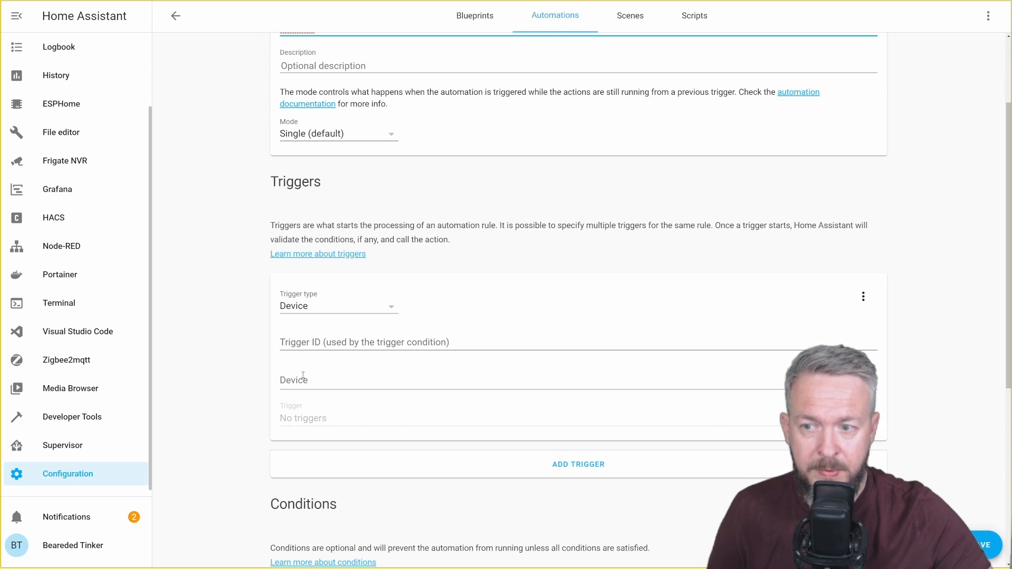
Step: Add a FreePad 'button_1_single' device trigger with trigger ID 'single1'
{"action": "type", "text": "f"}
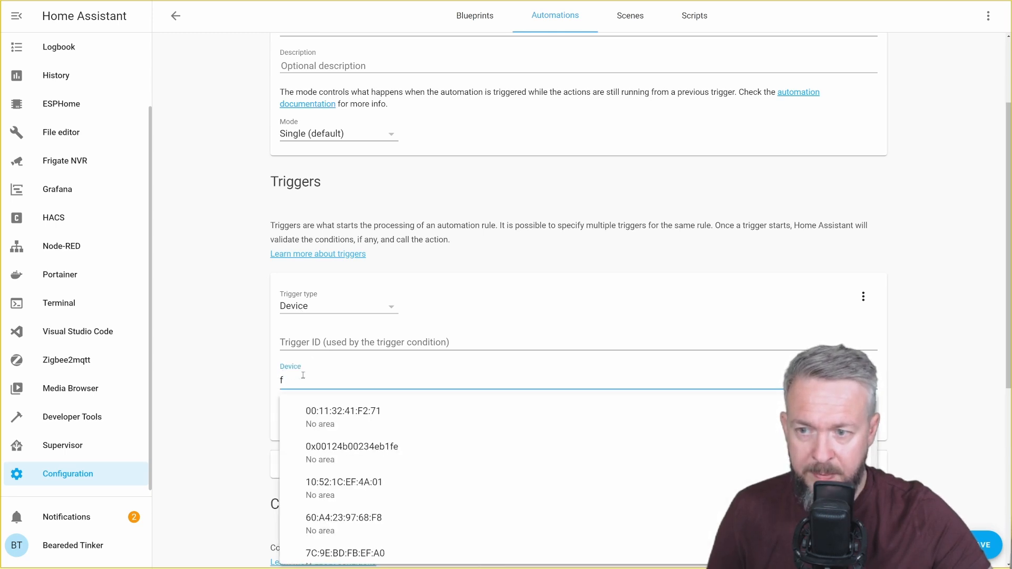
{"action": "left_click", "coordinate": [354, 419]}
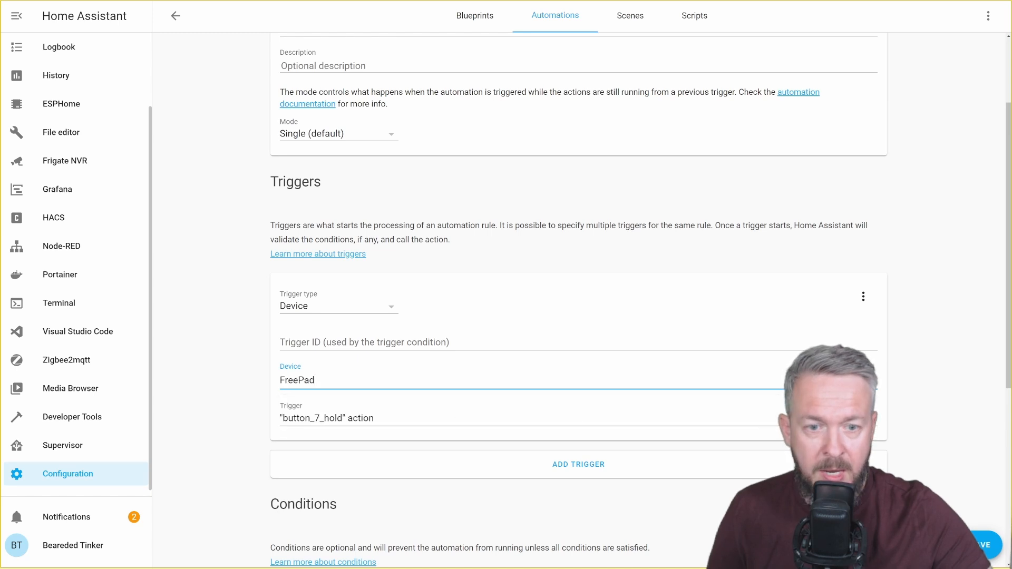
{"action": "left_click", "coordinate": [452, 417]}
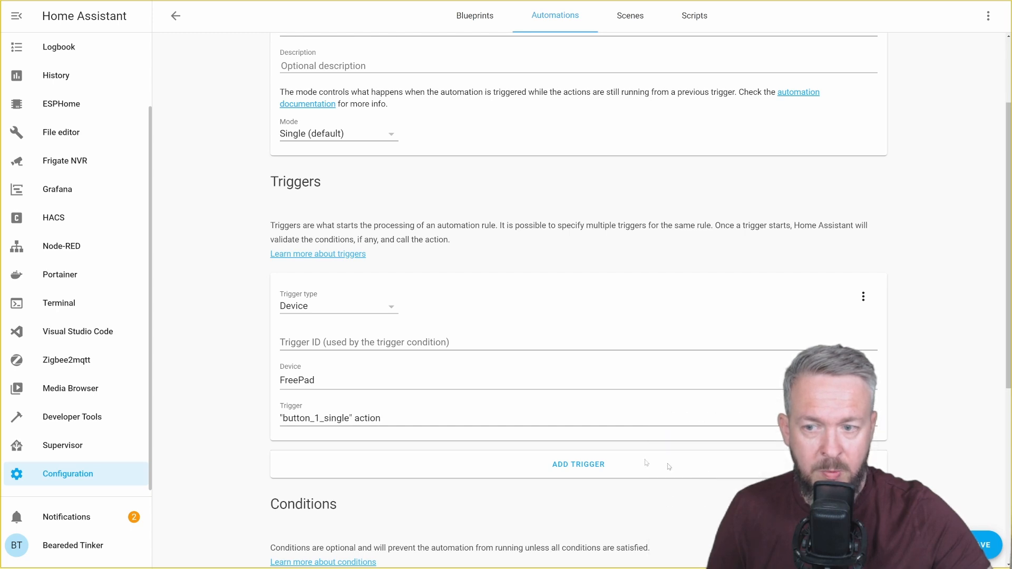
{"action": "left_click", "coordinate": [363, 342]}
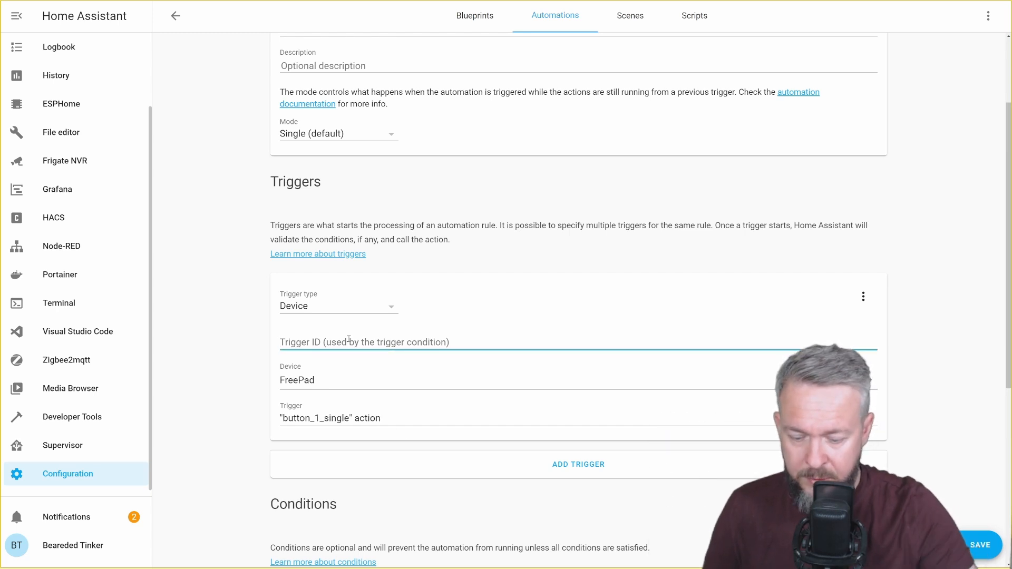
{"action": "type", "text": "single1"}
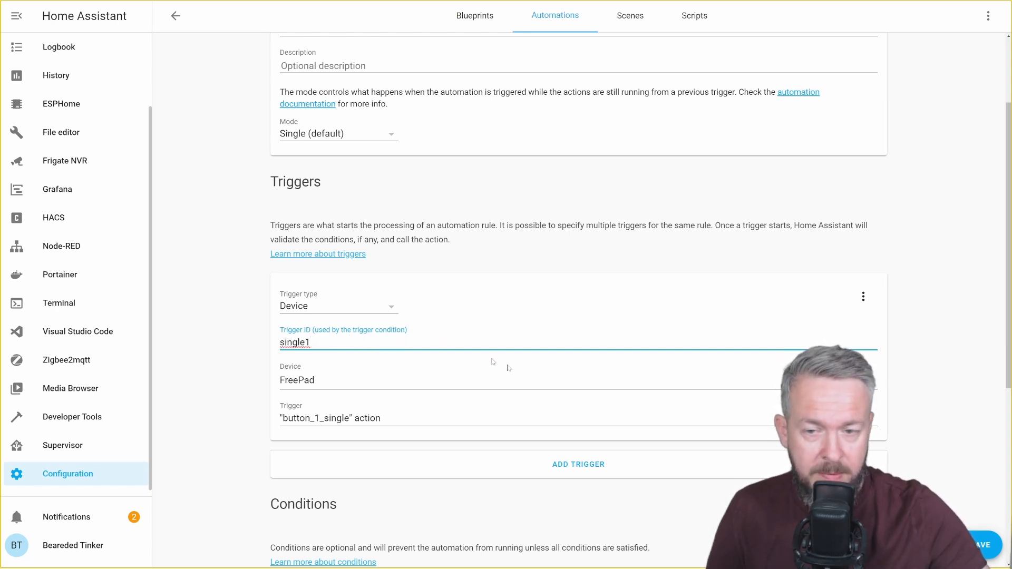
Step: Make the action a Choose whose Option 1 condition is trigger ID 'single1'
{"action": "scroll", "scroll_direction": "down", "scroll_amount": 3}
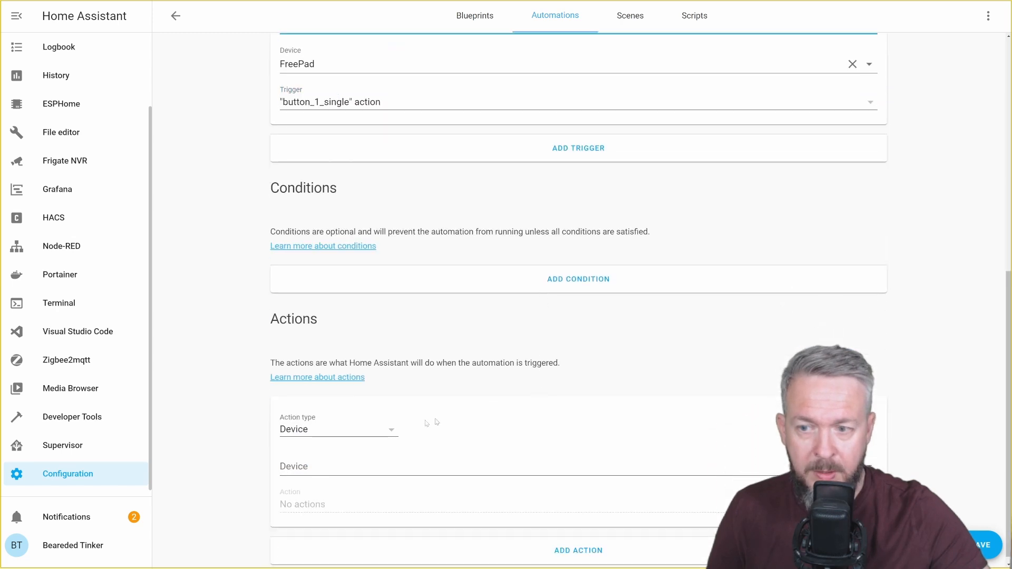
{"action": "left_click", "coordinate": [338, 429]}
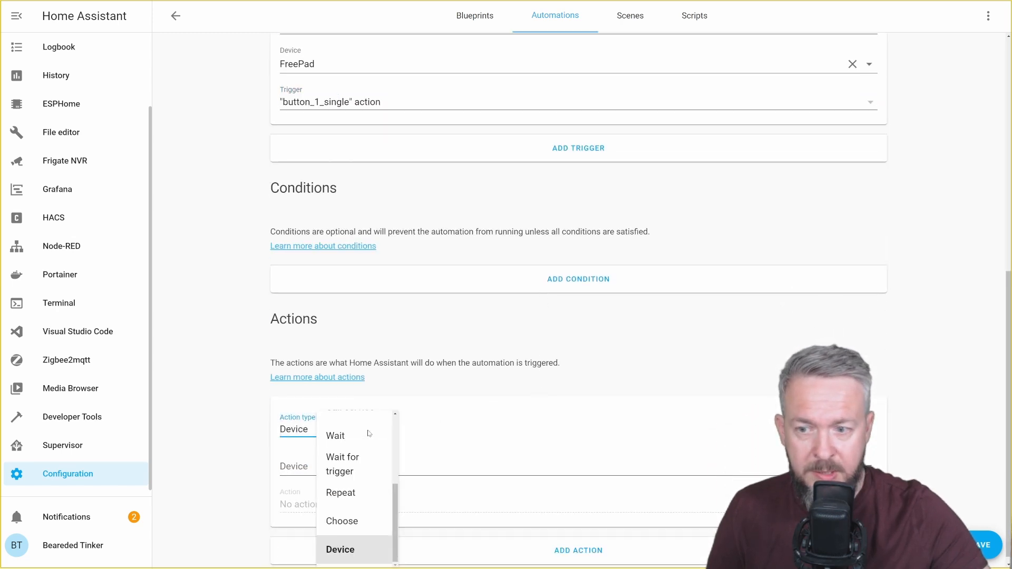
{"action": "left_click", "coordinate": [341, 521]}
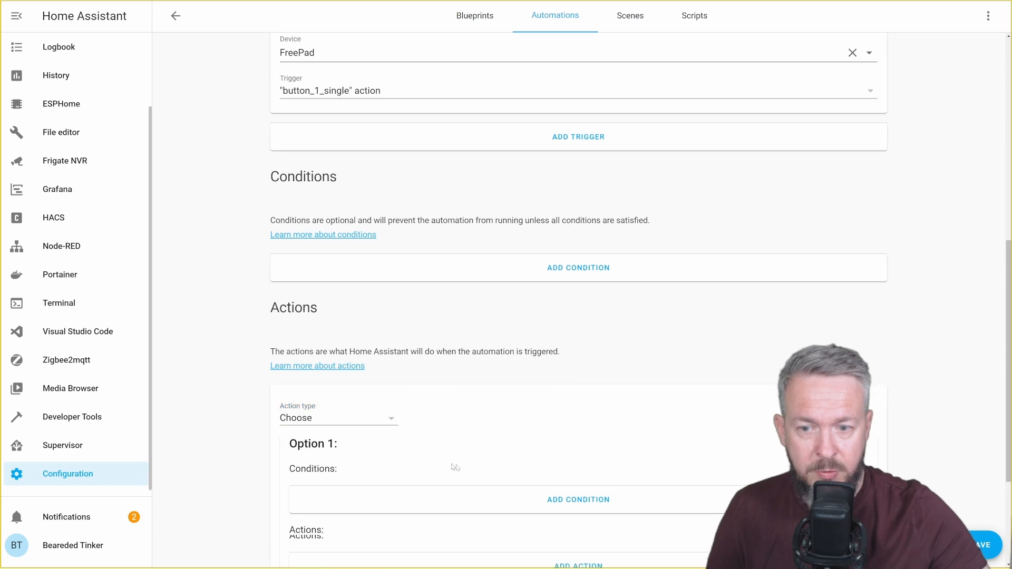
{"action": "scroll", "scroll_direction": "down", "scroll_amount": 3}
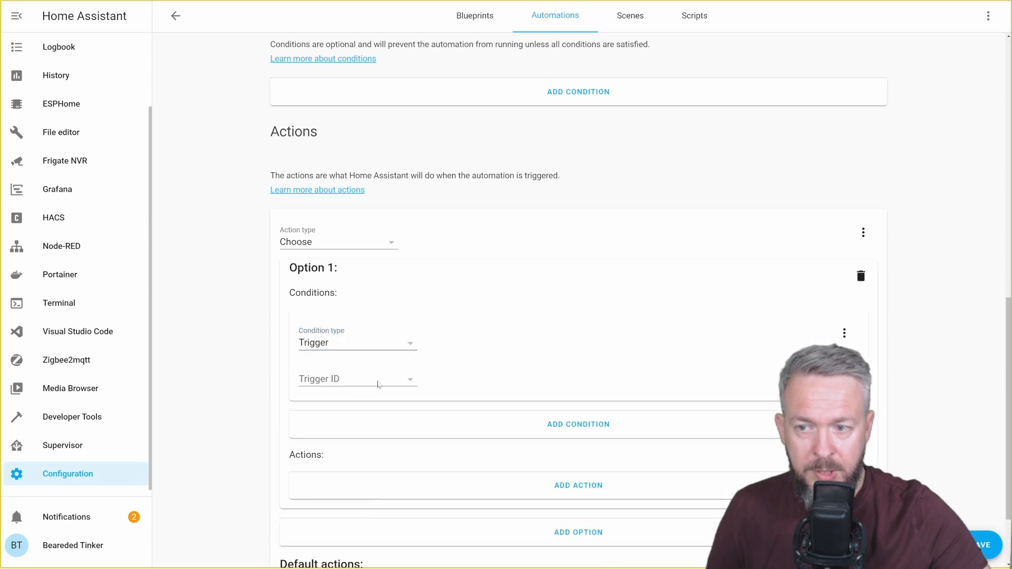
{"action": "left_click", "coordinate": [356, 379]}
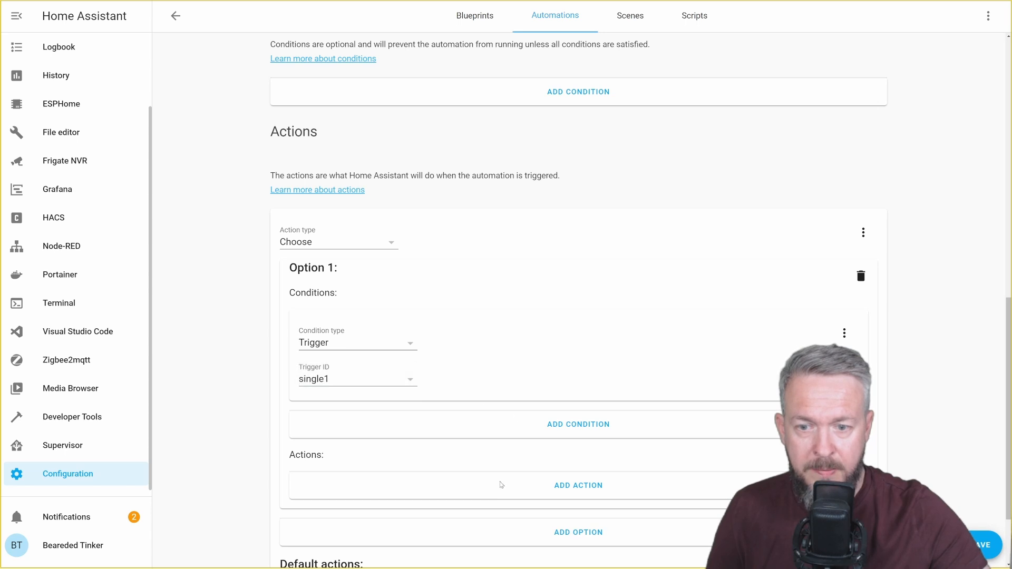
Step: Add a device action to Option 1 targeting the Elgato Key Light Air
{"action": "left_click", "coordinate": [578, 485]}
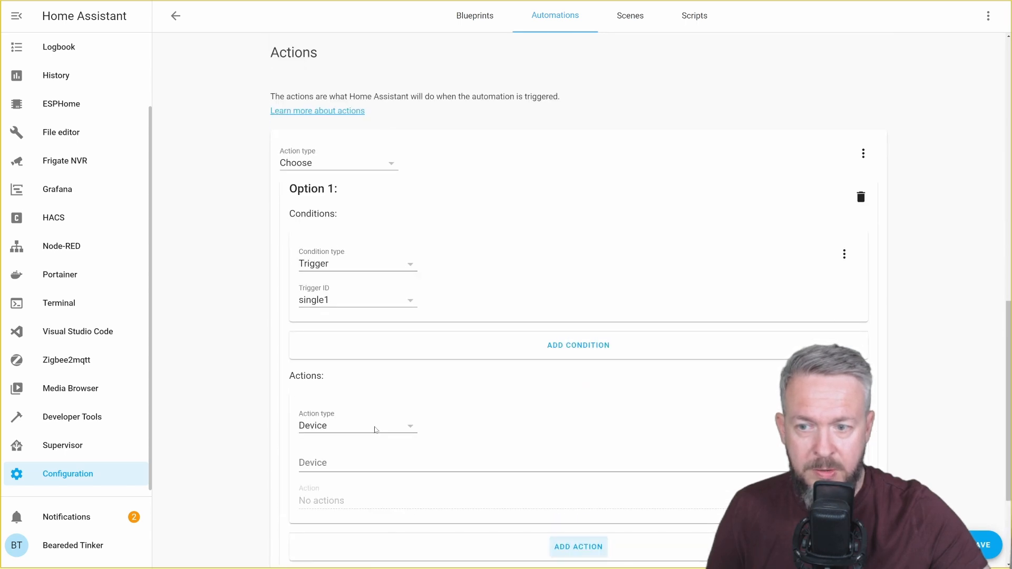
{"action": "left_click", "coordinate": [356, 425]}
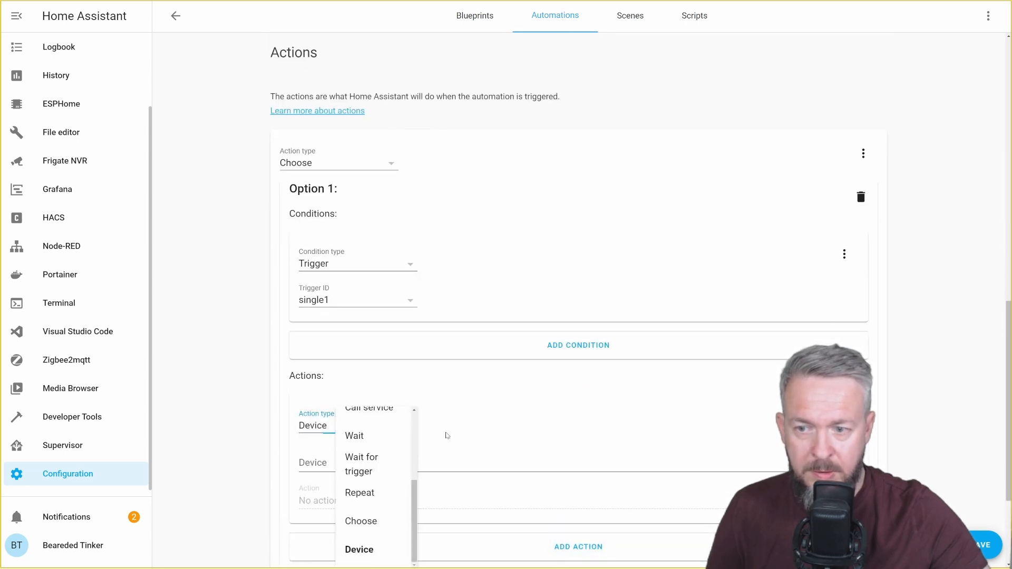
{"action": "type", "text": "elg"}
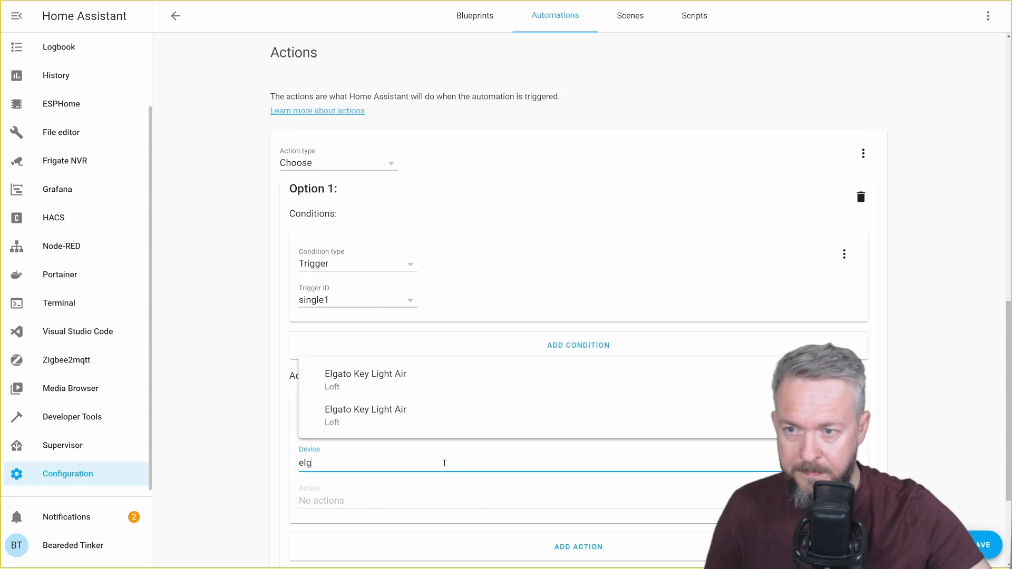
{"action": "left_click", "coordinate": [365, 380]}
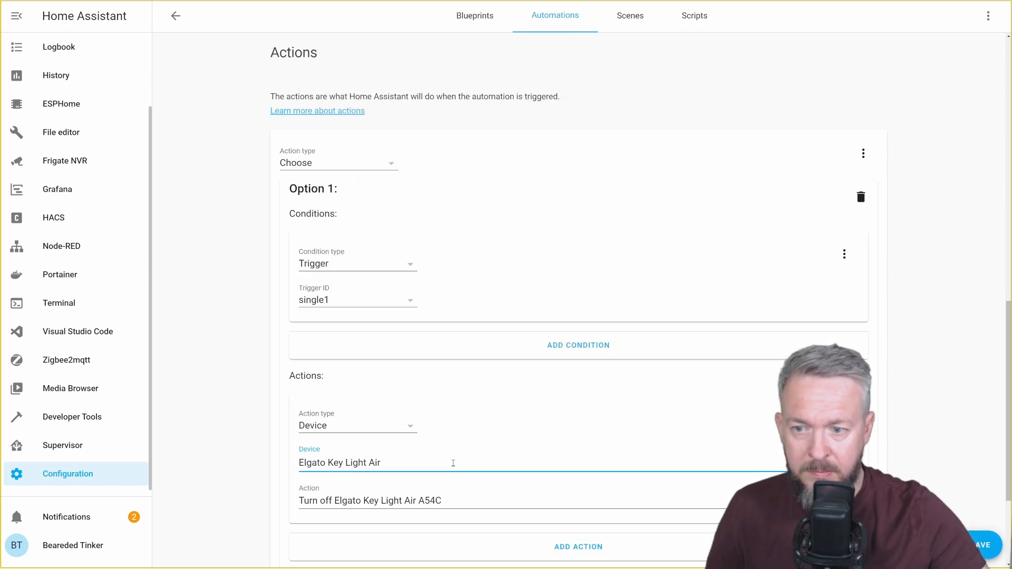
{"action": "scroll", "scroll_direction": "down", "scroll_amount": 3}
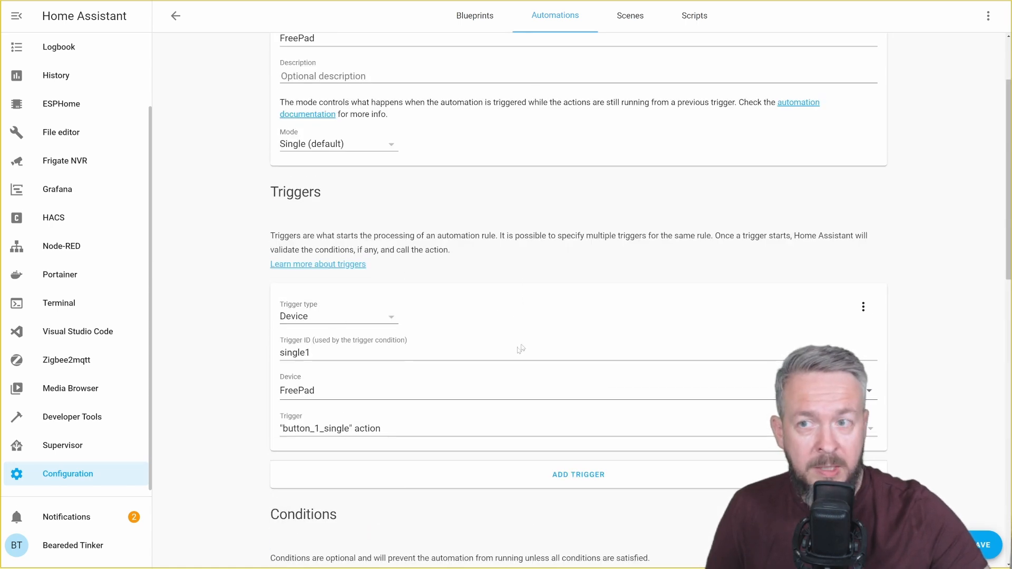
Step: Add a second FreePad trigger and give it the Trigger ID double1
{"action": "left_click", "coordinate": [577, 474]}
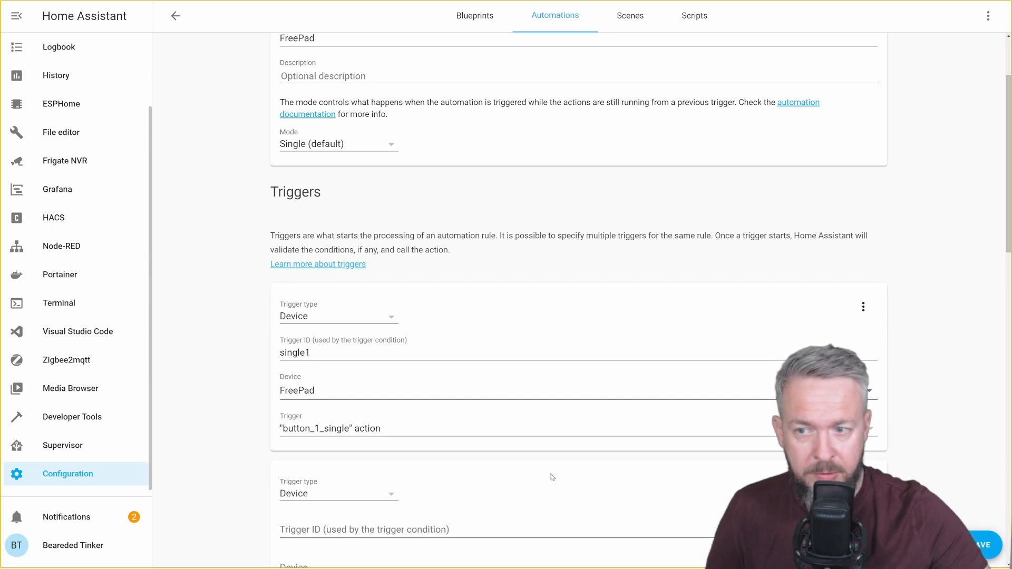
{"action": "scroll", "scroll_direction": "down", "scroll_amount": 3}
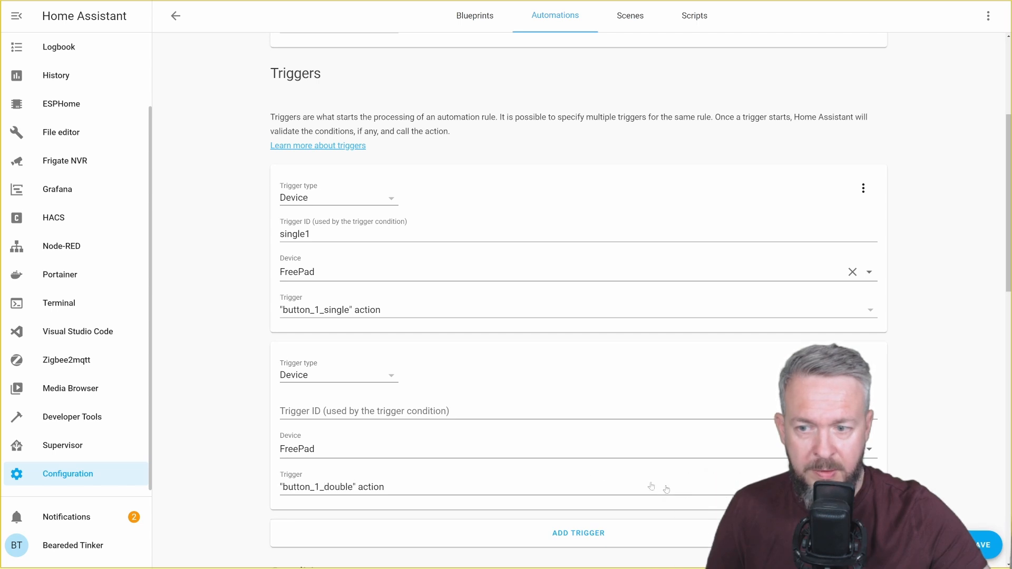
{"action": "type", "text": "double"}
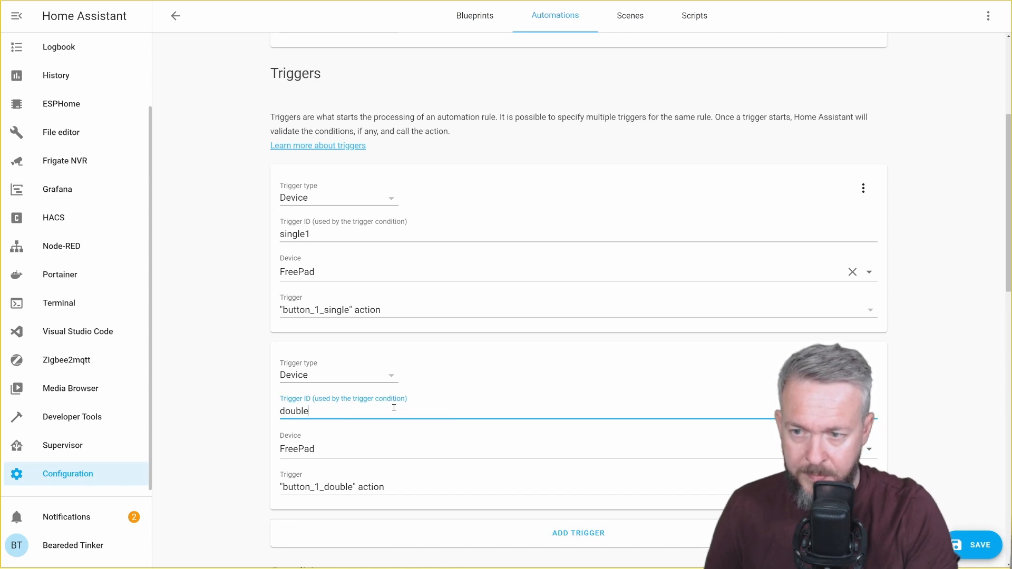
{"action": "type", "text": "1"}
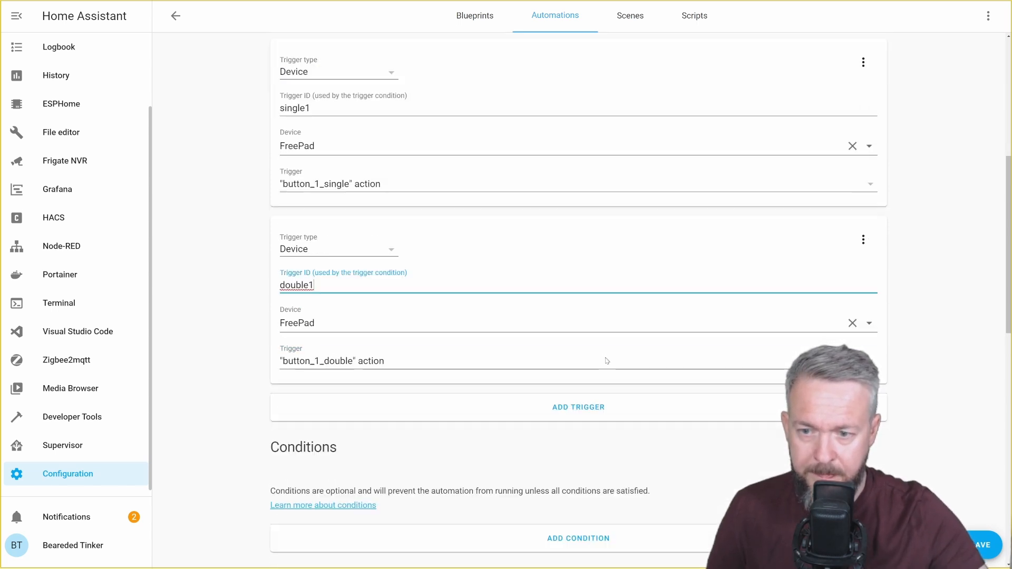
{"action": "scroll", "scroll_direction": "down", "scroll_amount": 3}
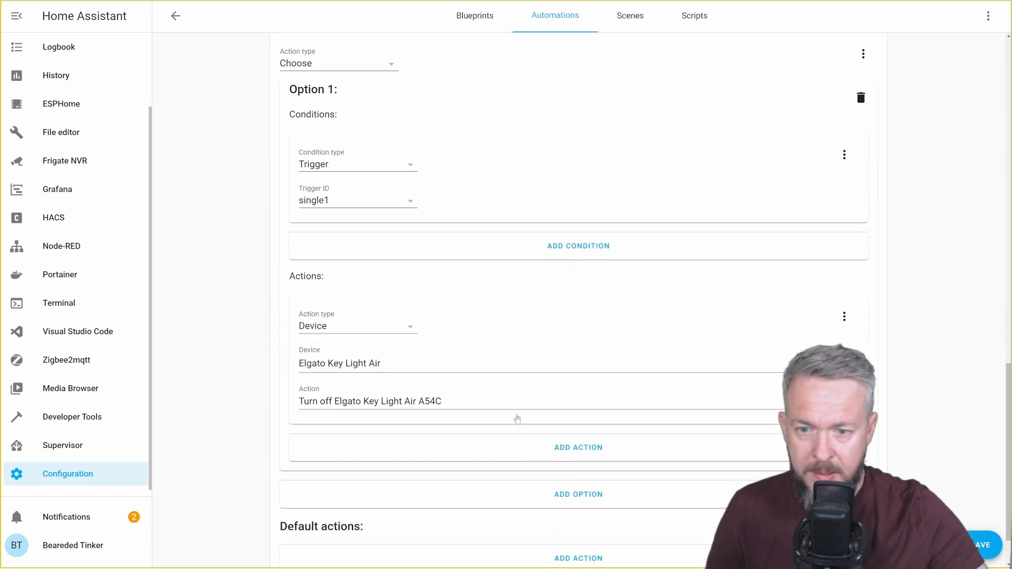
Step: Add Option 2 for trigger ID double1 turning on the Elgato Key Light Air at brightness 75
{"action": "left_click", "coordinate": [578, 494]}
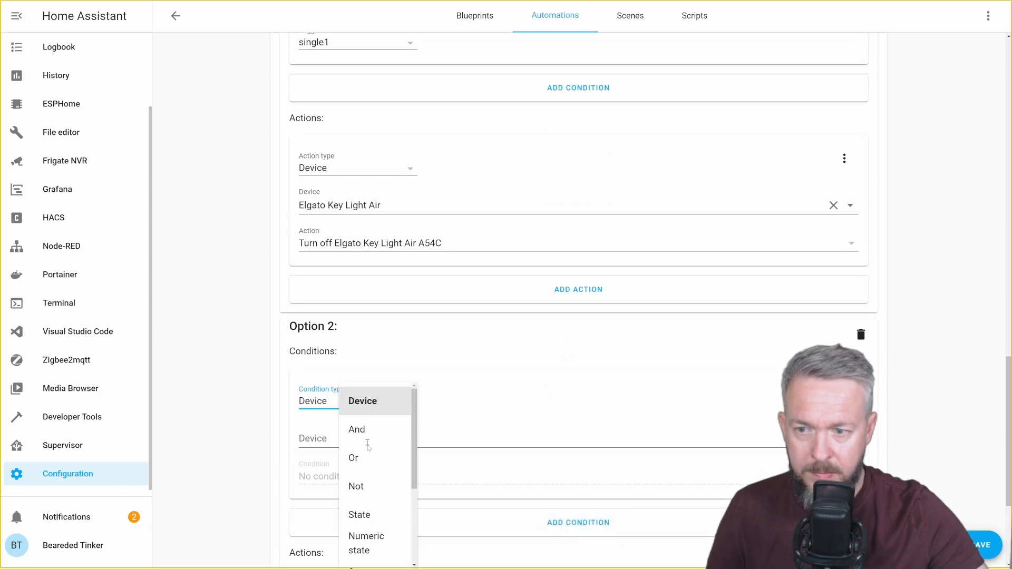
{"action": "left_click", "coordinate": [367, 400]}
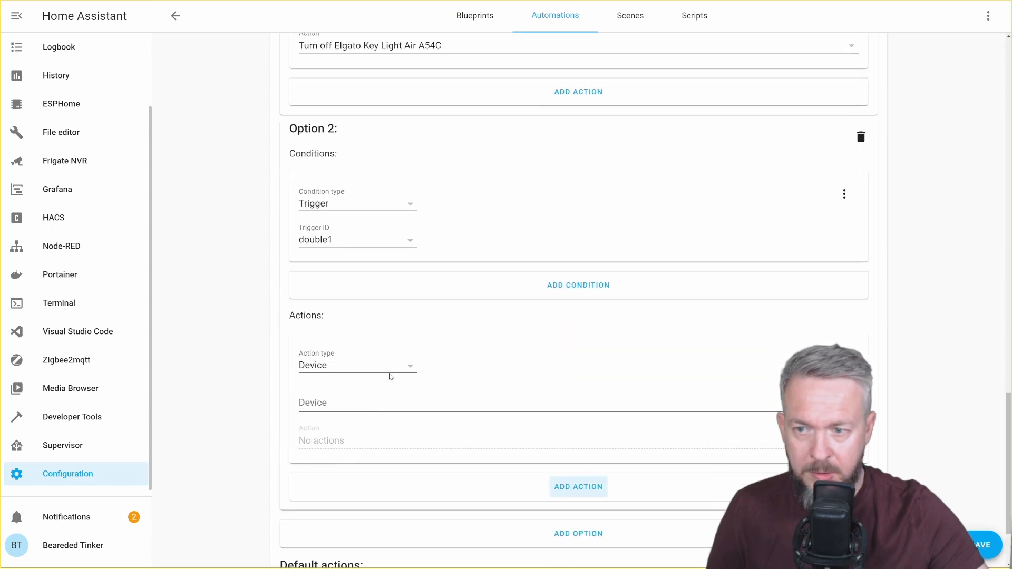
{"action": "left_click", "coordinate": [356, 365]}
{"action": "type", "text": "elga"}
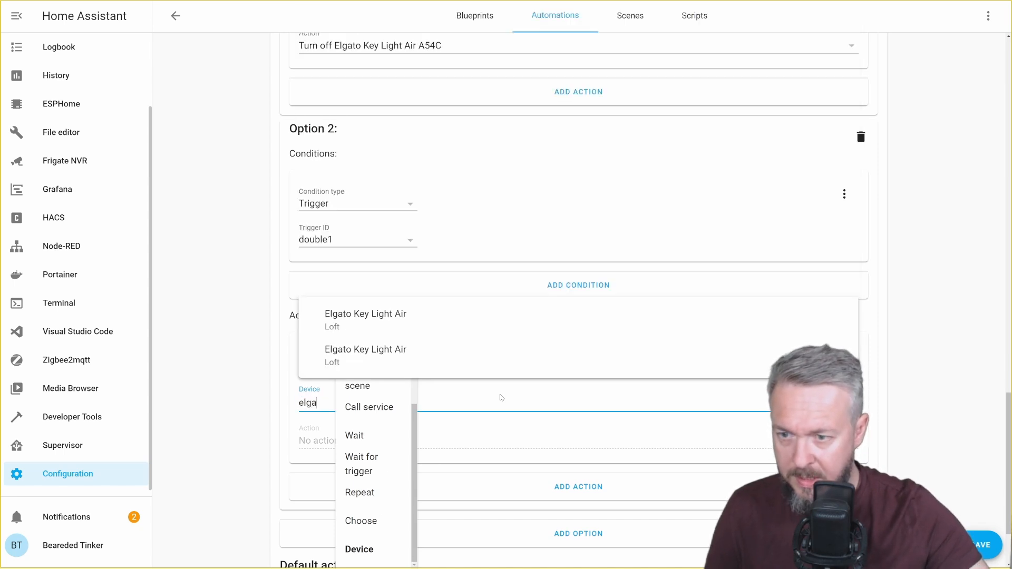
{"action": "mouse_move", "coordinate": [455, 321]}
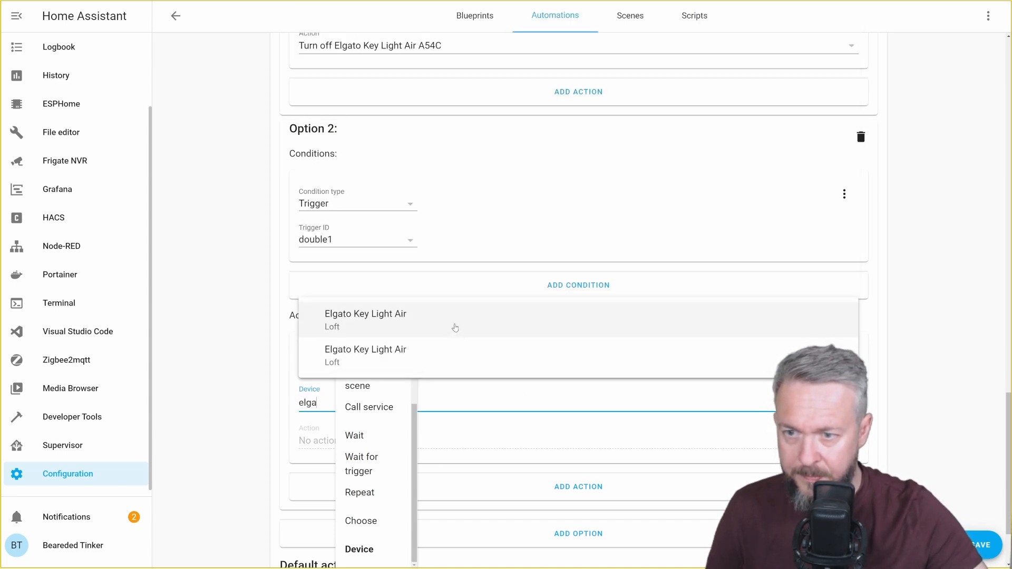
{"action": "left_click", "coordinate": [365, 320]}
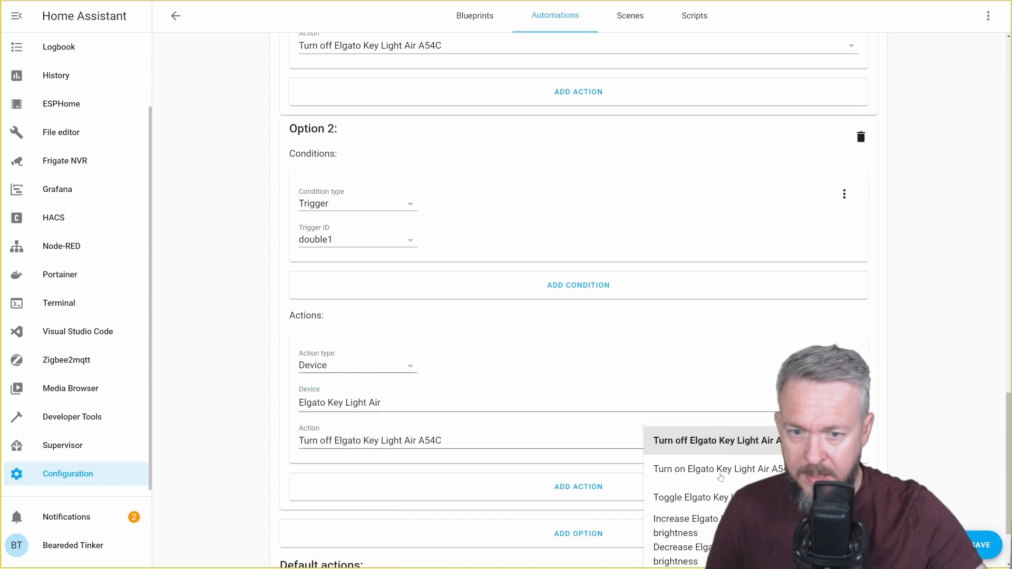
{"action": "left_click", "coordinate": [719, 468]}
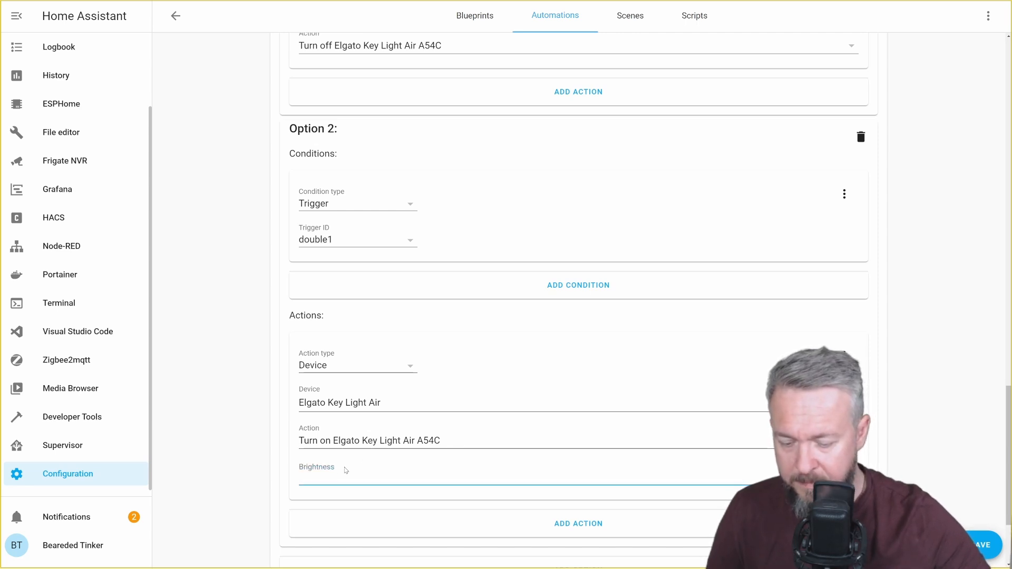
{"action": "type", "text": "75"}
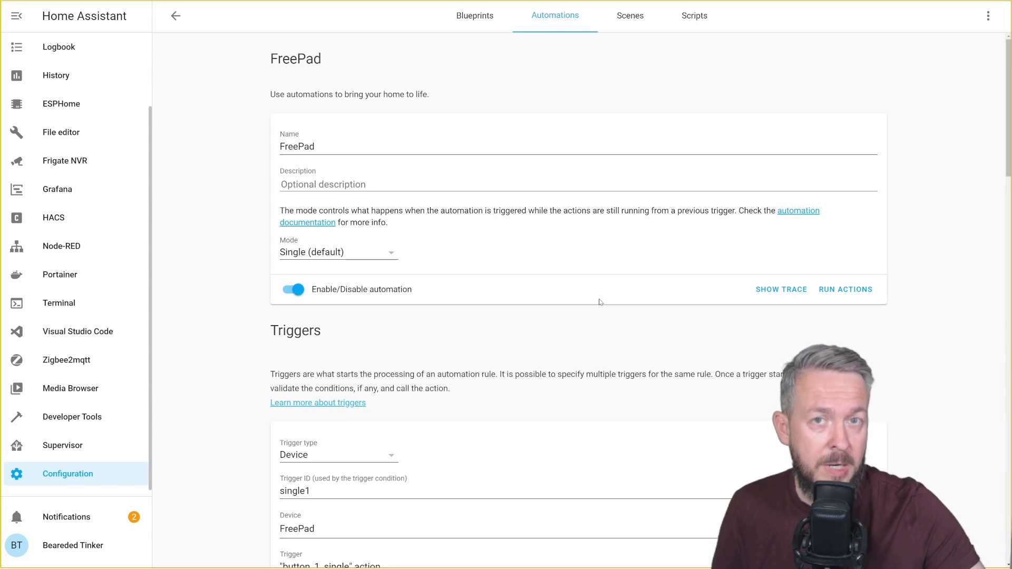
Step: Add a FreePad button_1_quadruple device trigger with Trigger ID quadruple1
{"action": "scroll", "scroll_direction": "down", "scroll_amount": 3}
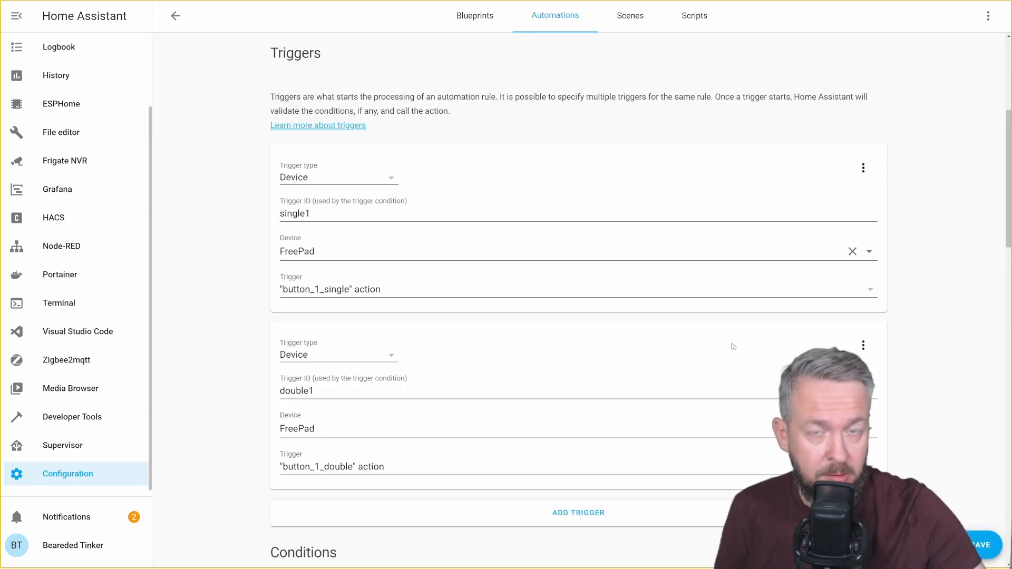
{"action": "left_click", "coordinate": [577, 512]}
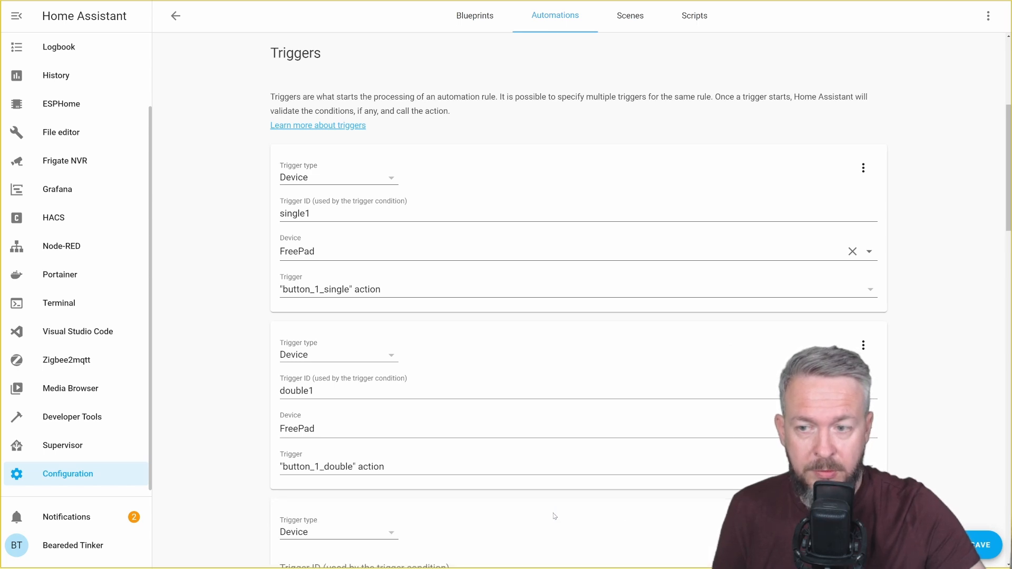
{"action": "scroll", "scroll_direction": "down", "scroll_amount": 3}
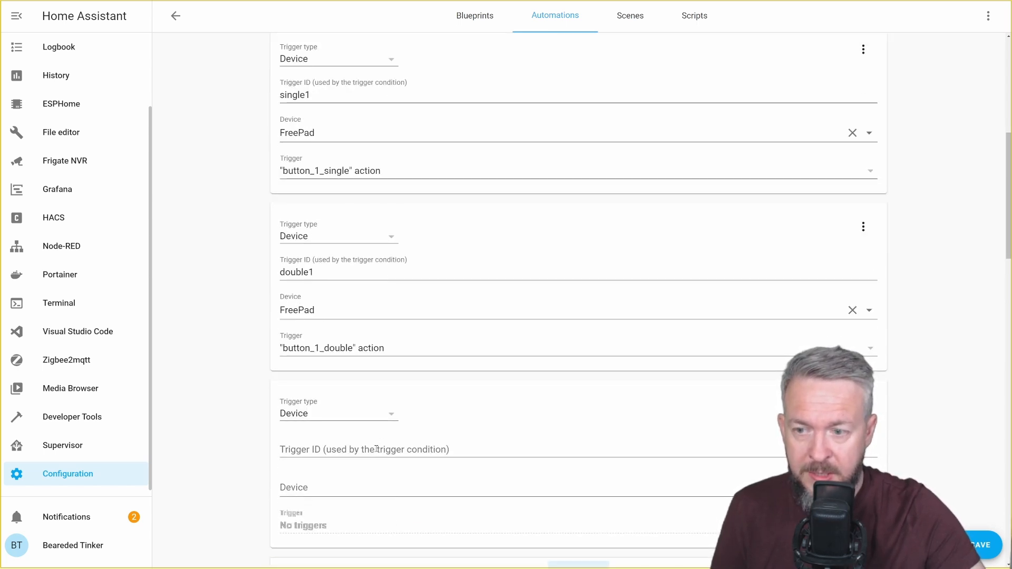
{"action": "type", "text": "fr"}
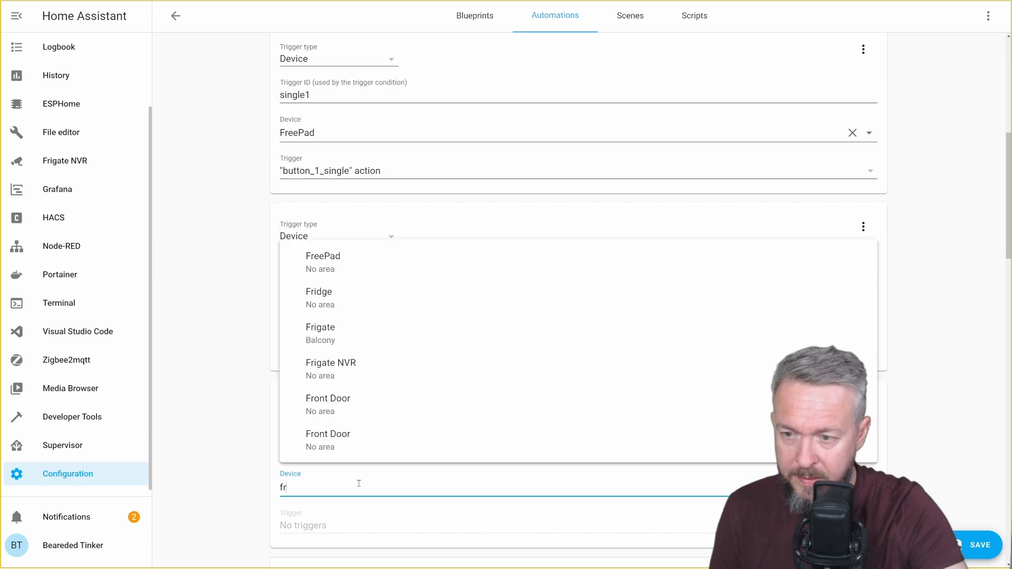
{"action": "left_click", "coordinate": [323, 256]}
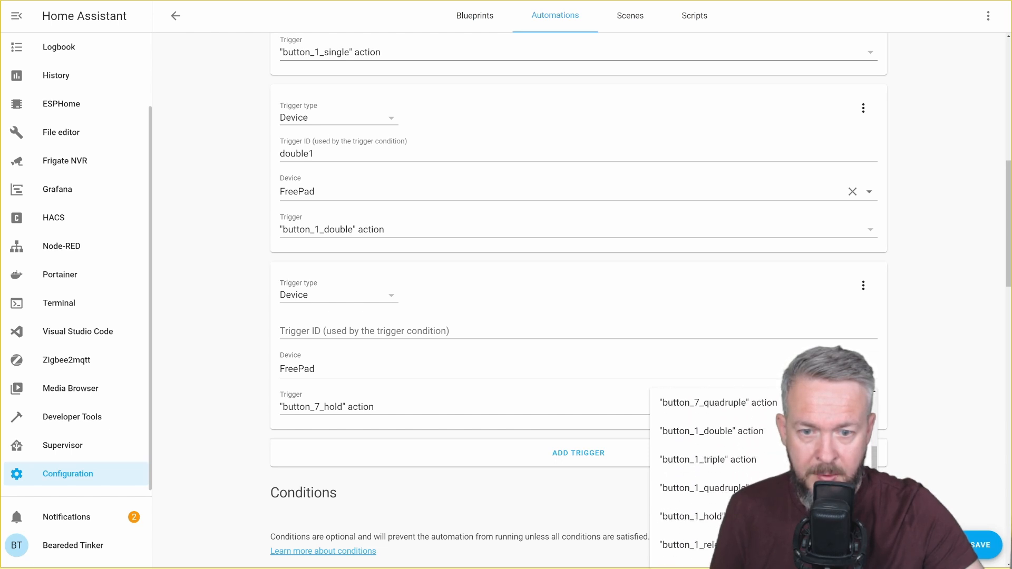
{"action": "left_click", "coordinate": [702, 487]}
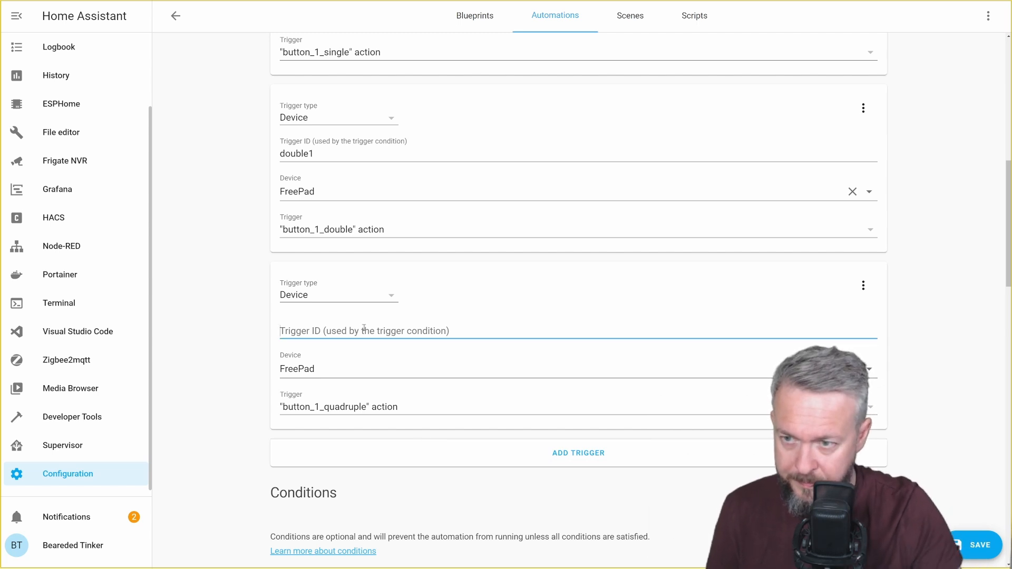
{"action": "type", "text": "quadruple1"}
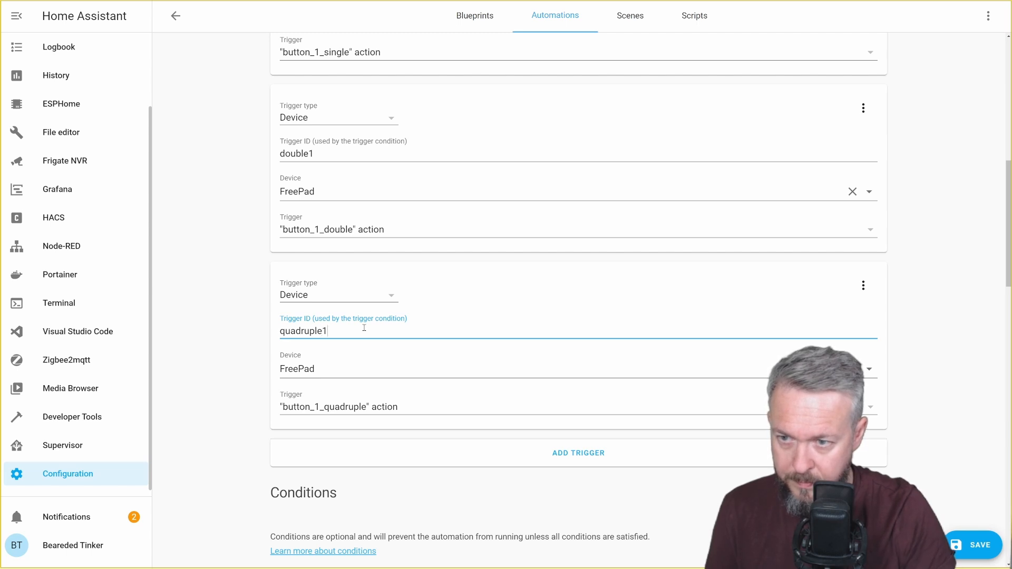
{"action": "scroll", "scroll_direction": "down", "scroll_amount": 3}
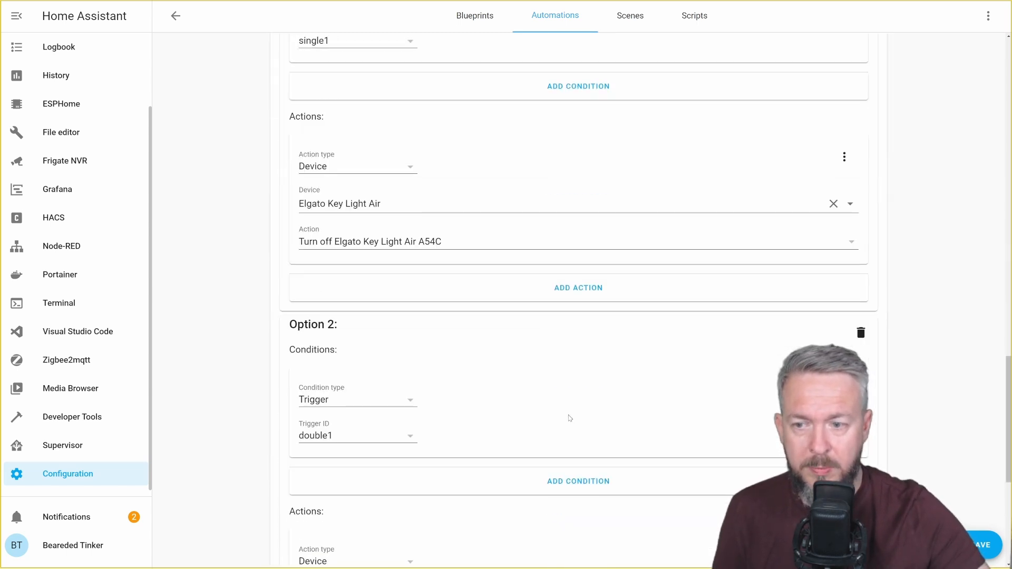
Step: Create Option 3 matching trigger ID quadruple1 that turns off the Elgato Key Light Air
{"action": "scroll", "scroll_direction": "down", "scroll_amount": 3}
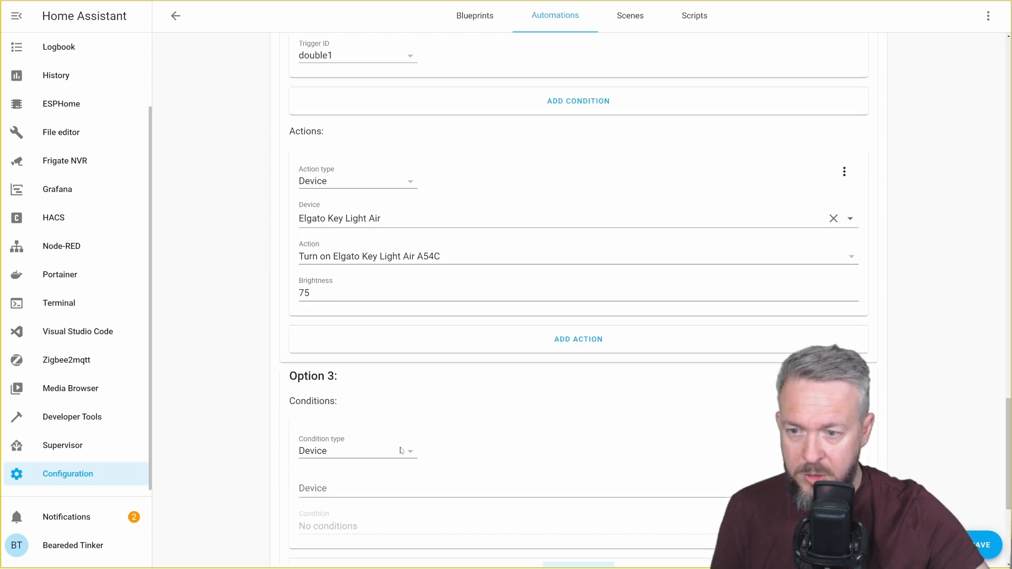
{"action": "left_click", "coordinate": [357, 451]}
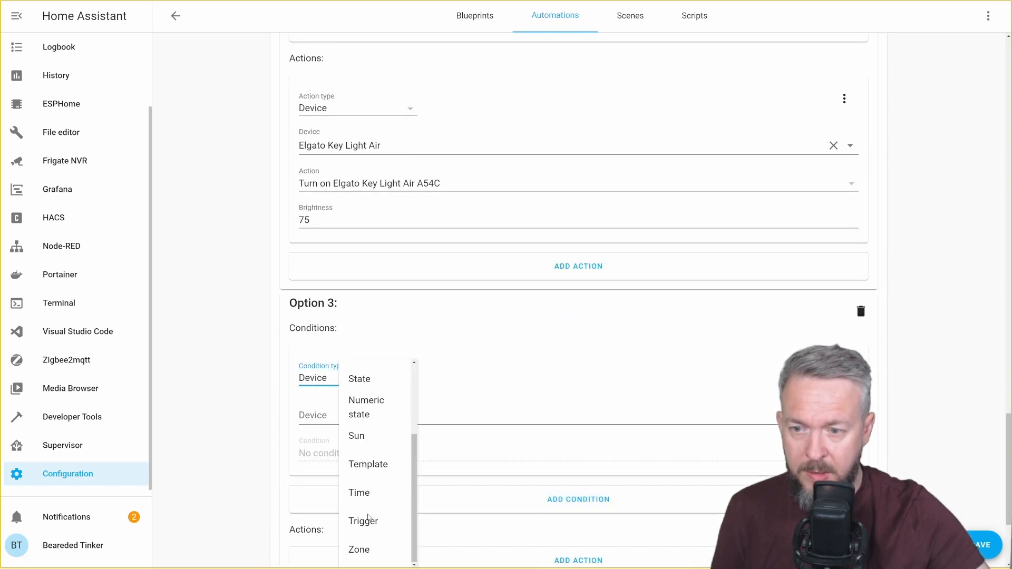
{"action": "left_click", "coordinate": [363, 520]}
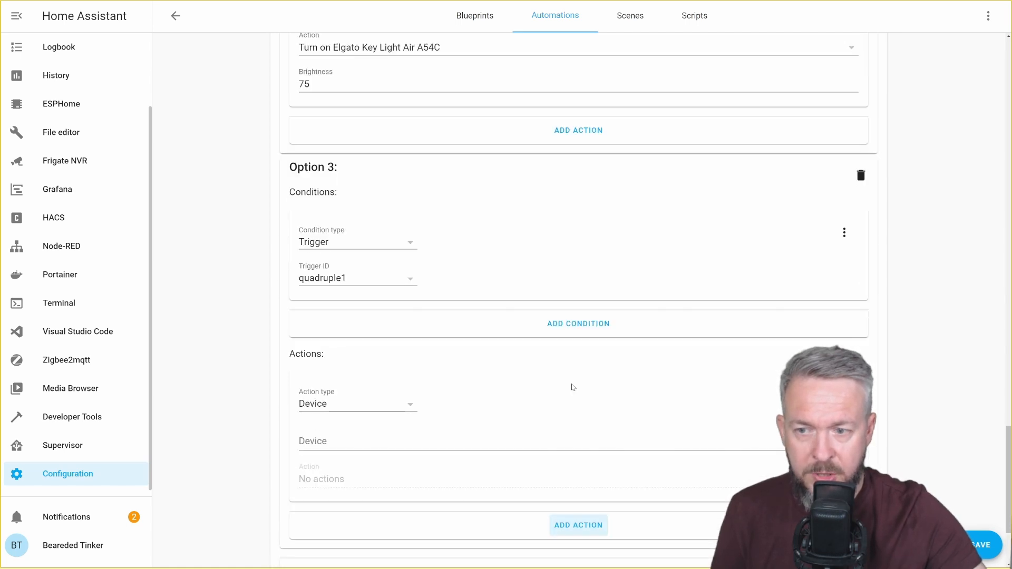
{"action": "scroll", "scroll_direction": "down", "scroll_amount": 3}
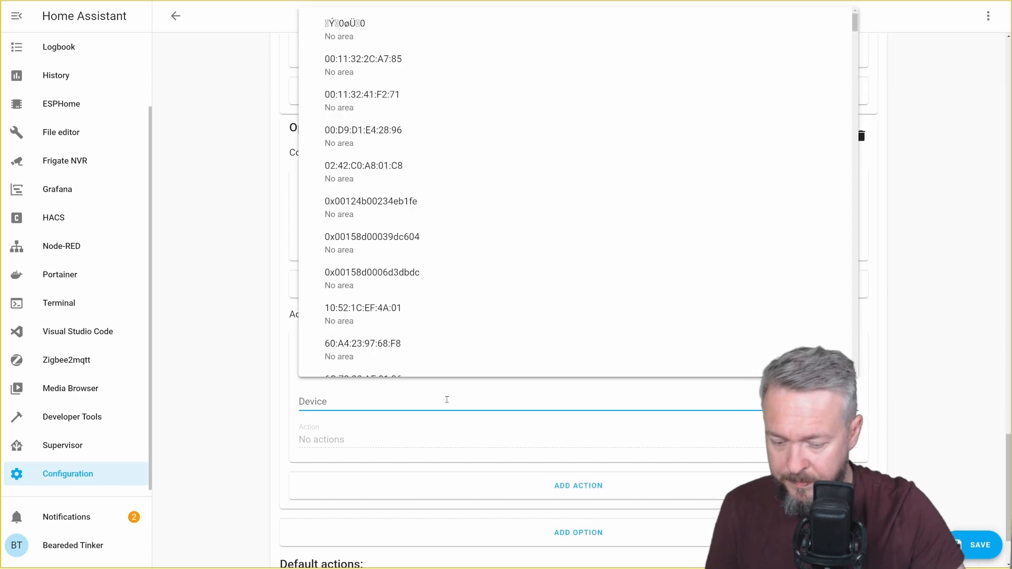
{"action": "type", "text": "elga"}
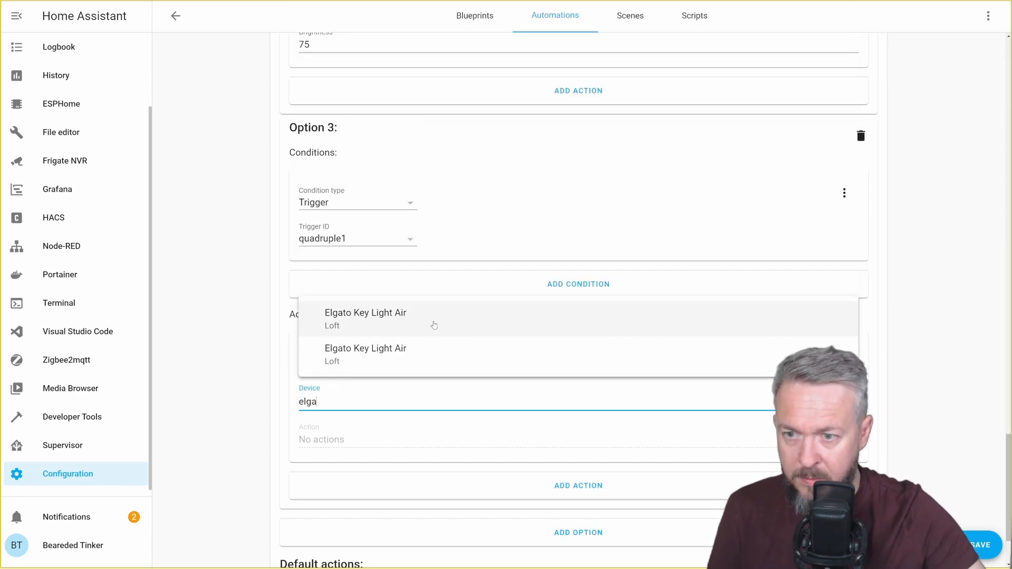
{"action": "left_click", "coordinate": [365, 317]}
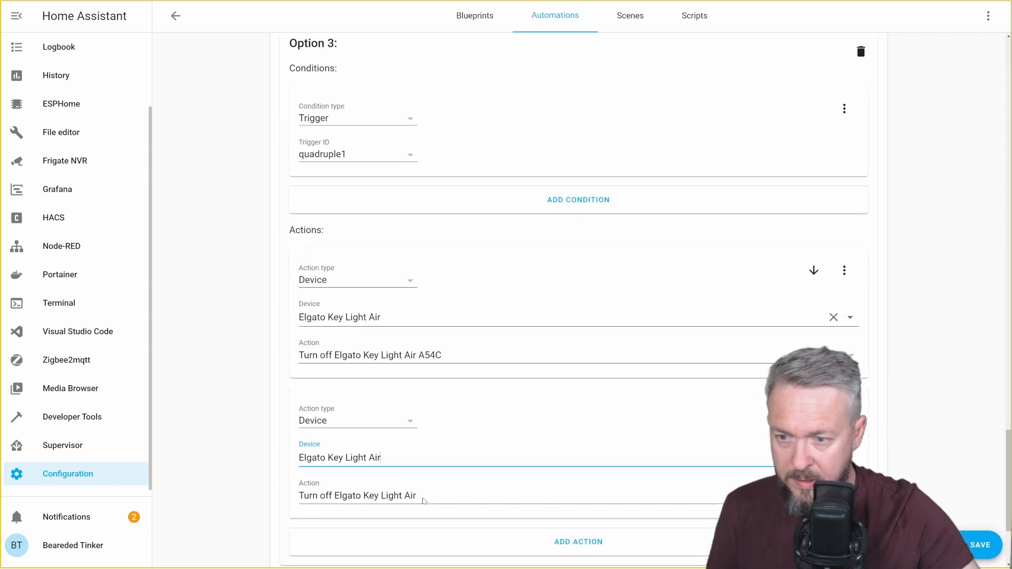
{"action": "scroll", "scroll_direction": "down", "scroll_amount": 3}
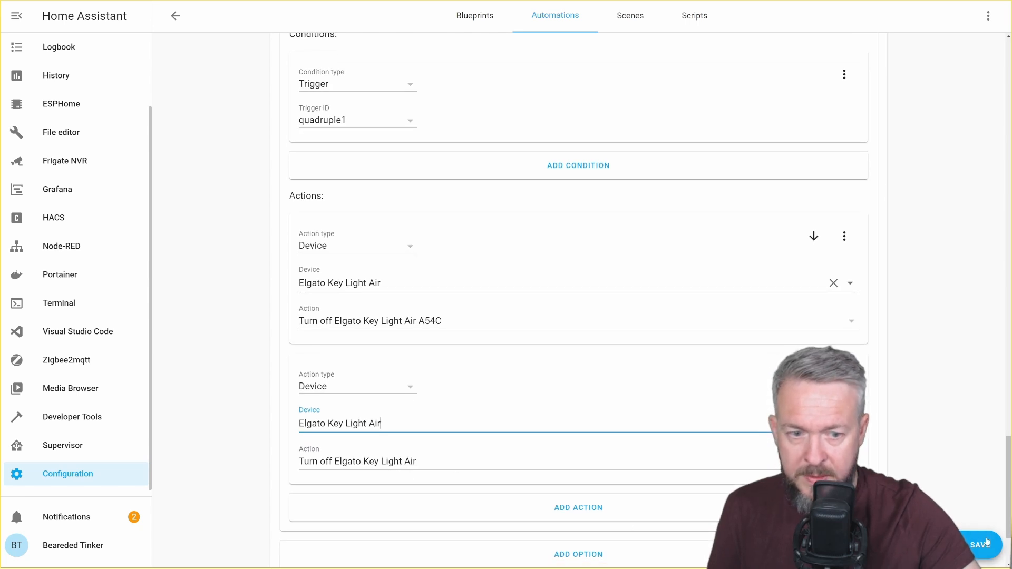